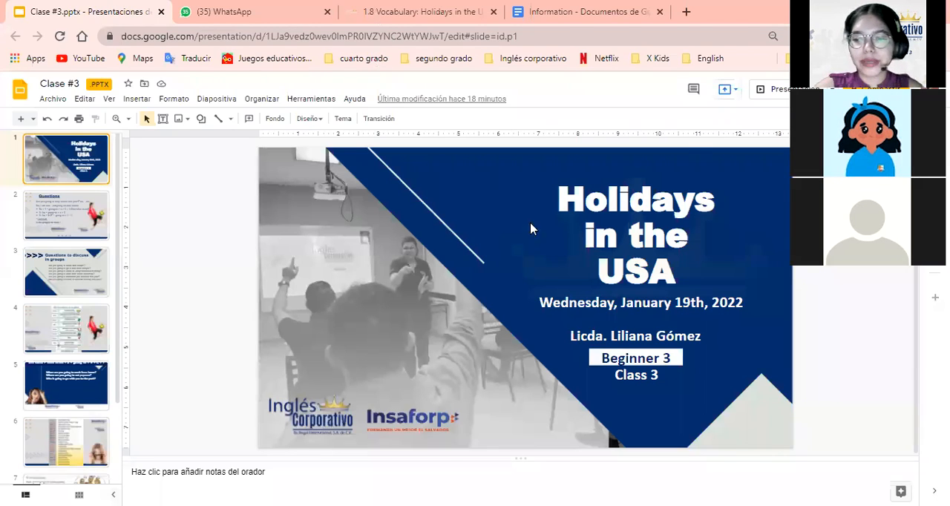
Step: Show the 1.8 Vocabulary: Holidays in the U.S. lesson and scroll to its holidays video
left_click(423, 12)
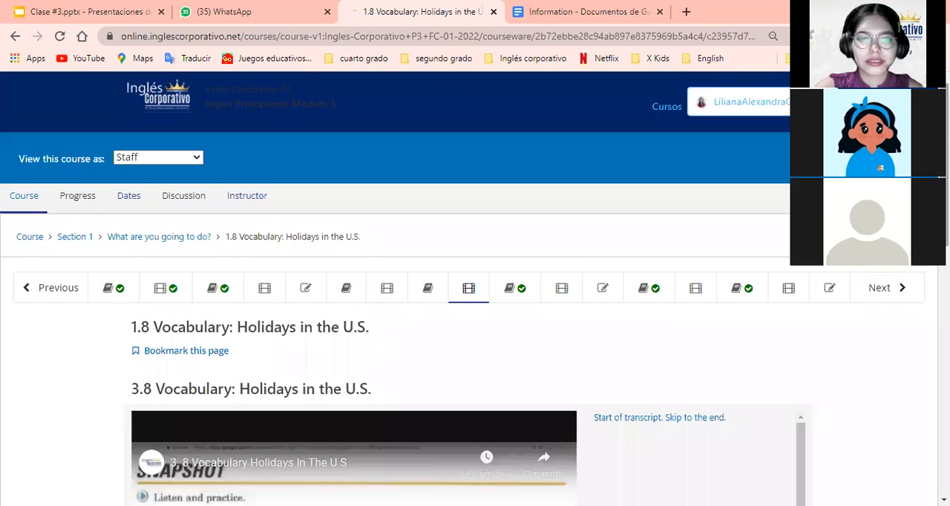
scroll("down", 3)
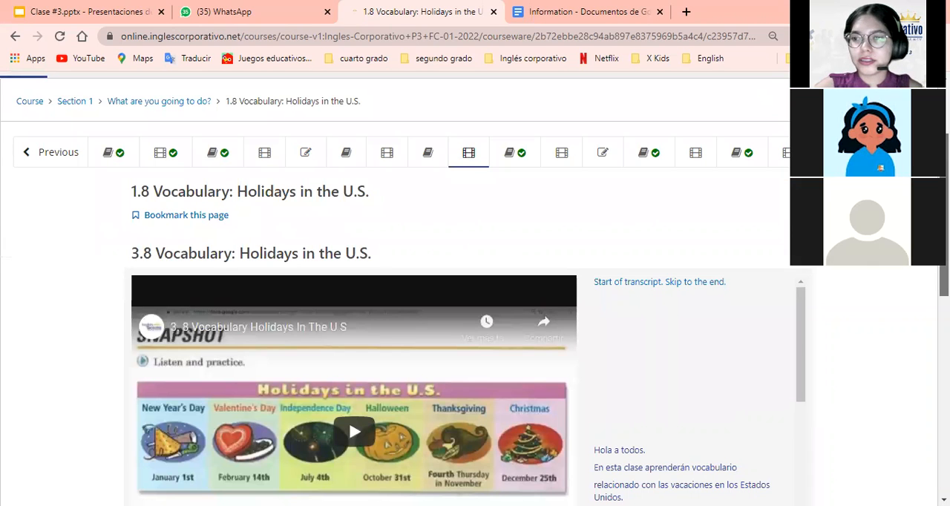
scroll("down", 3)
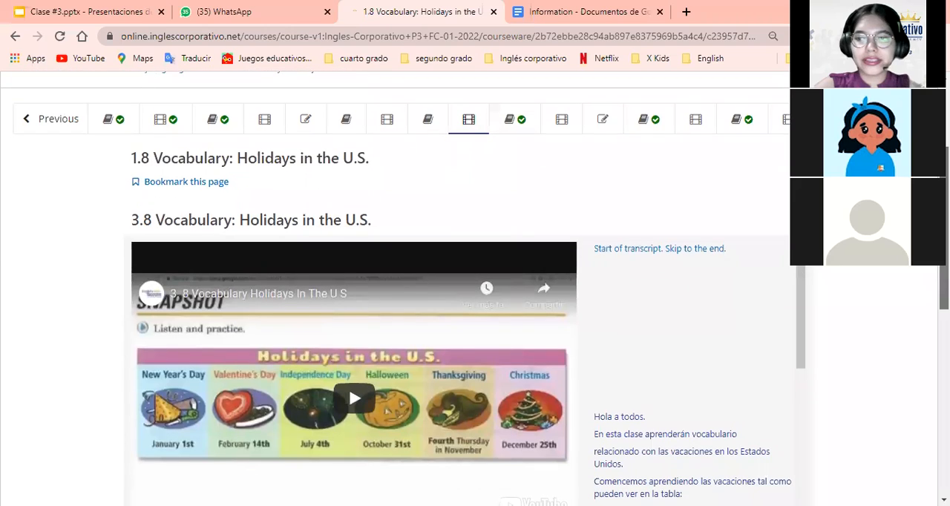
mouse_move(644, 121)
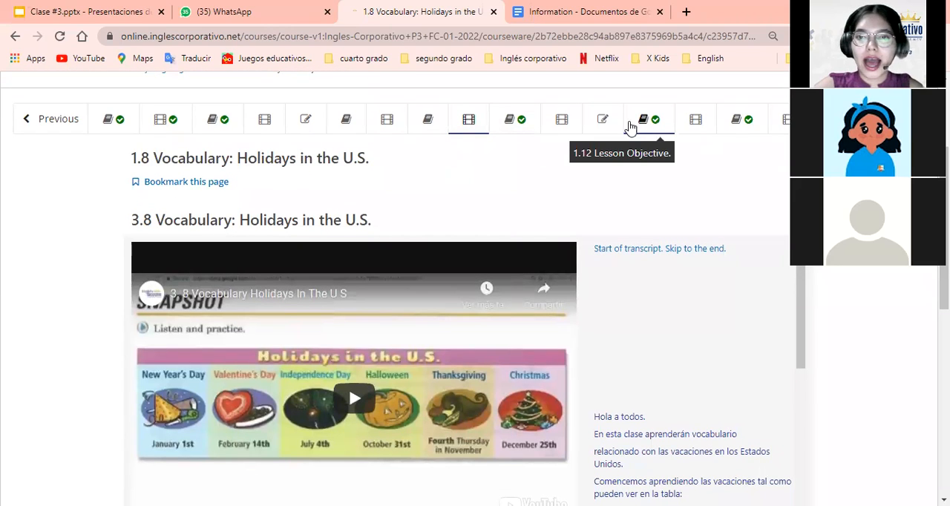
mouse_move(603, 119)
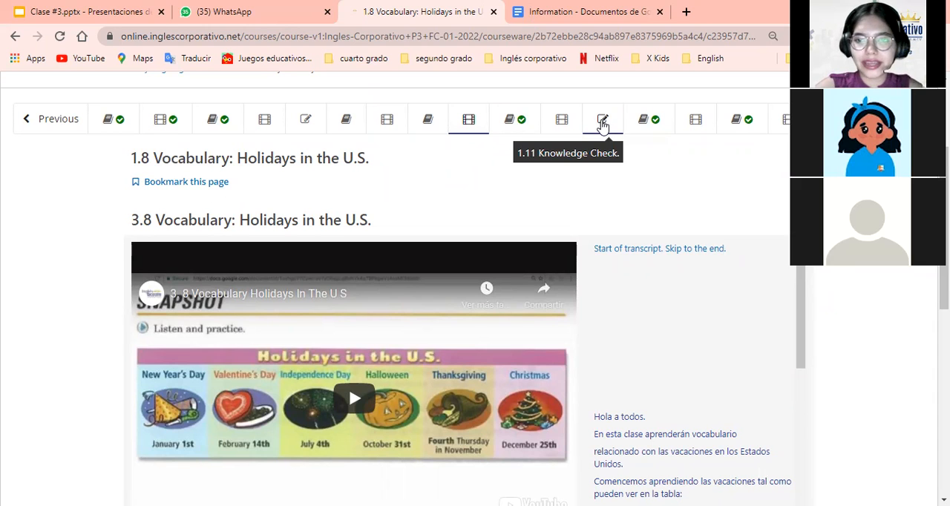
left_click(603, 118)
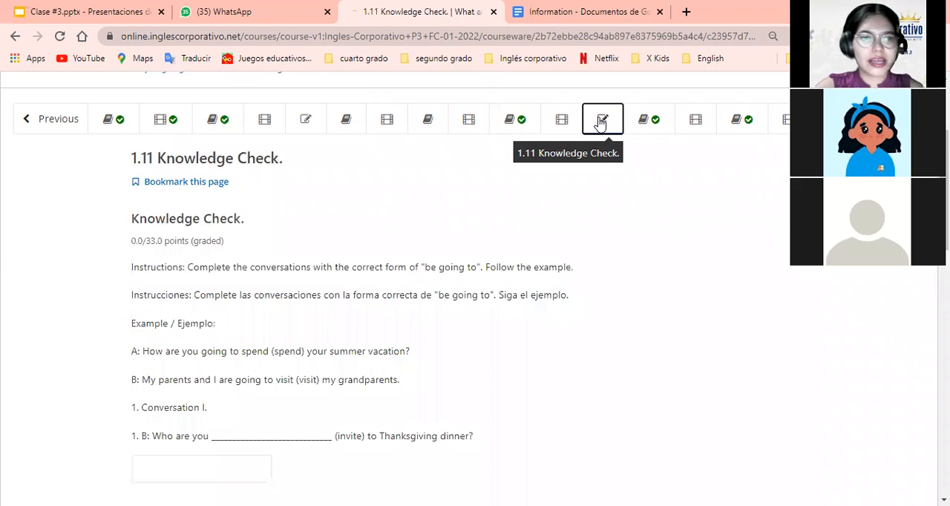
scroll("down", 3)
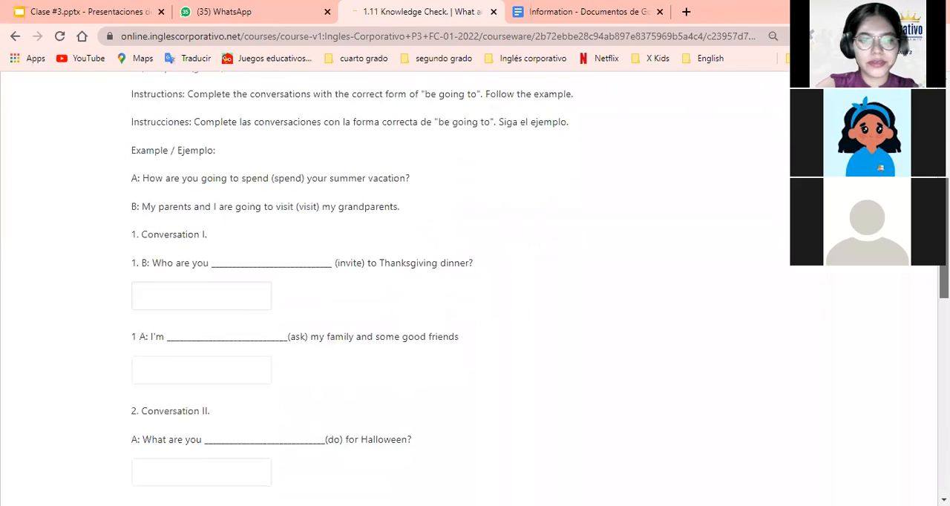
scroll("down", 3)
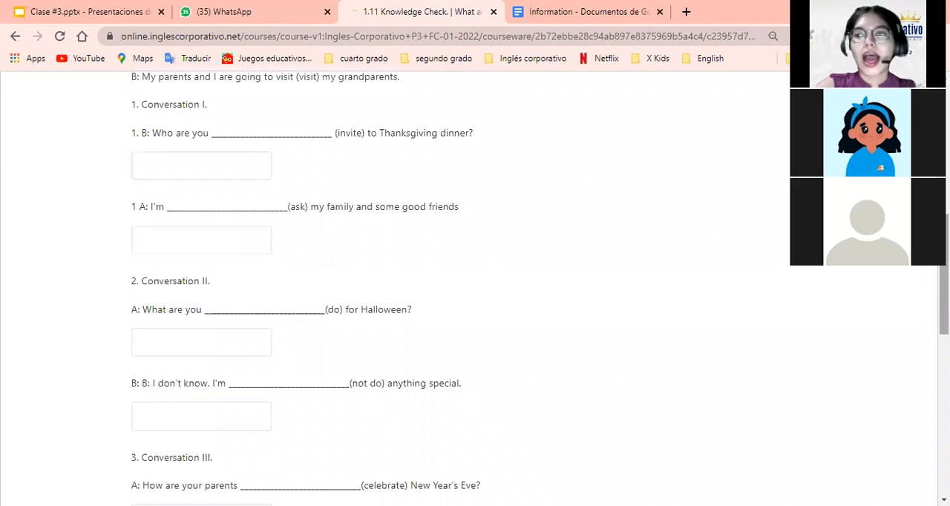
scroll("up", 3)
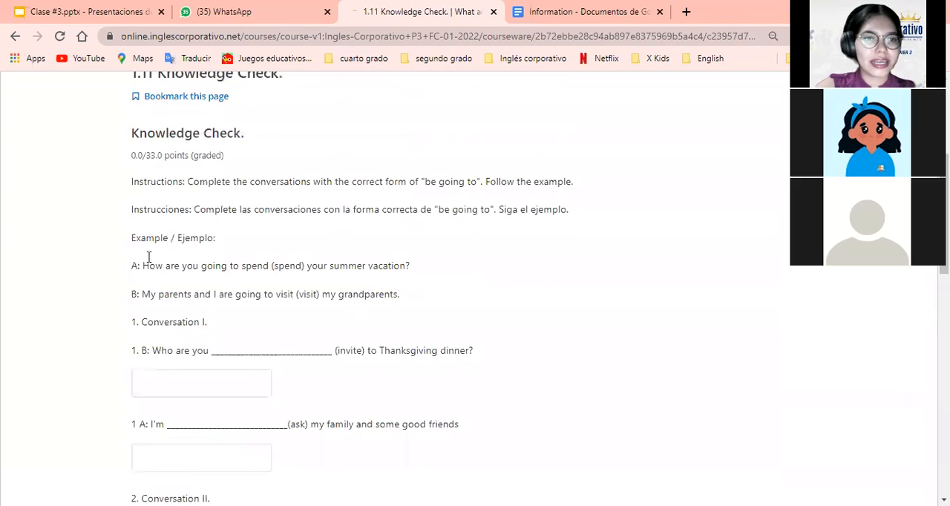
mouse_move(205, 198)
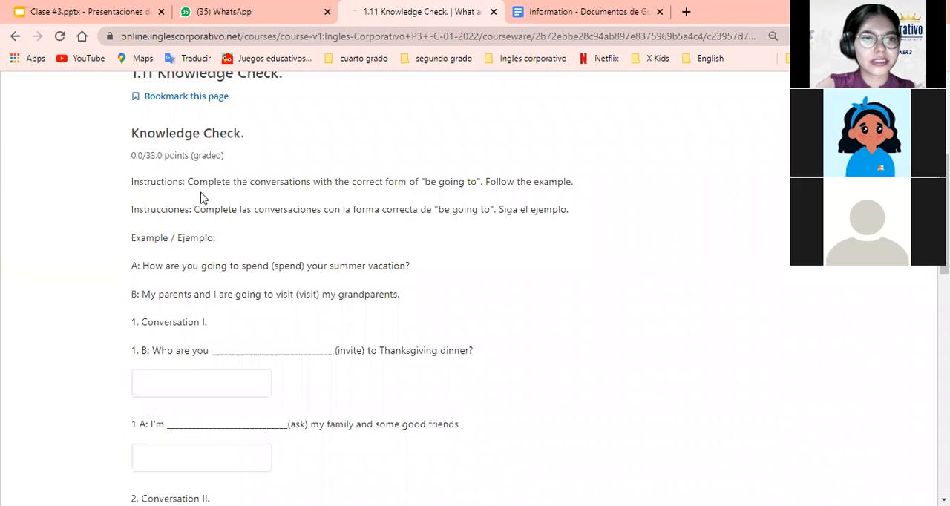
mouse_move(330, 195)
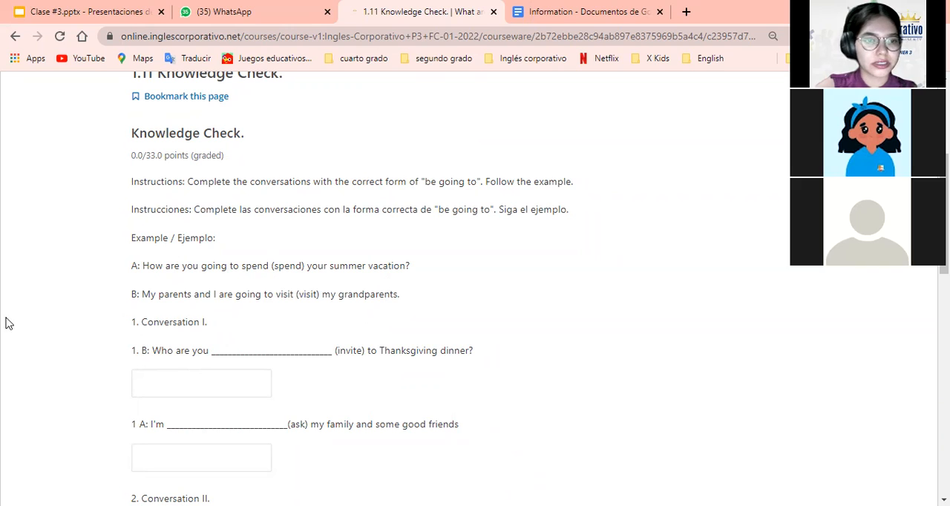
mouse_move(226, 315)
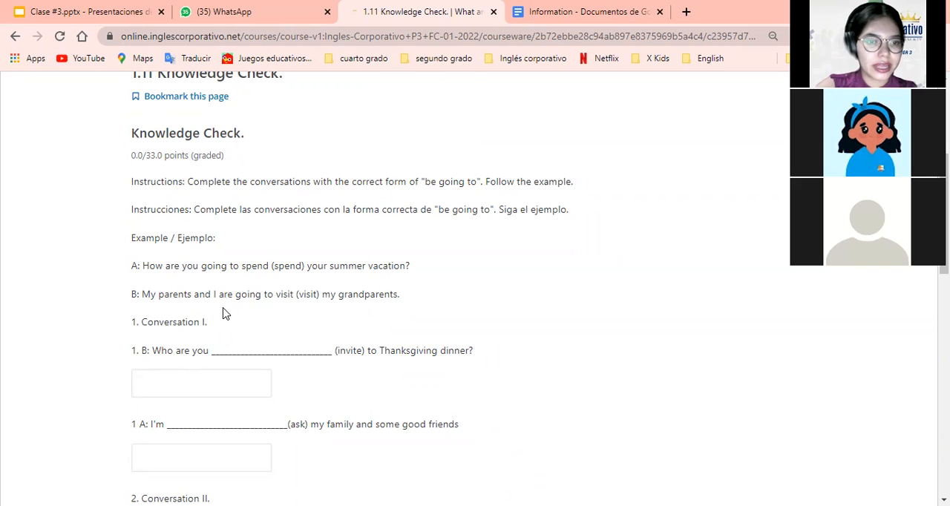
mouse_move(297, 312)
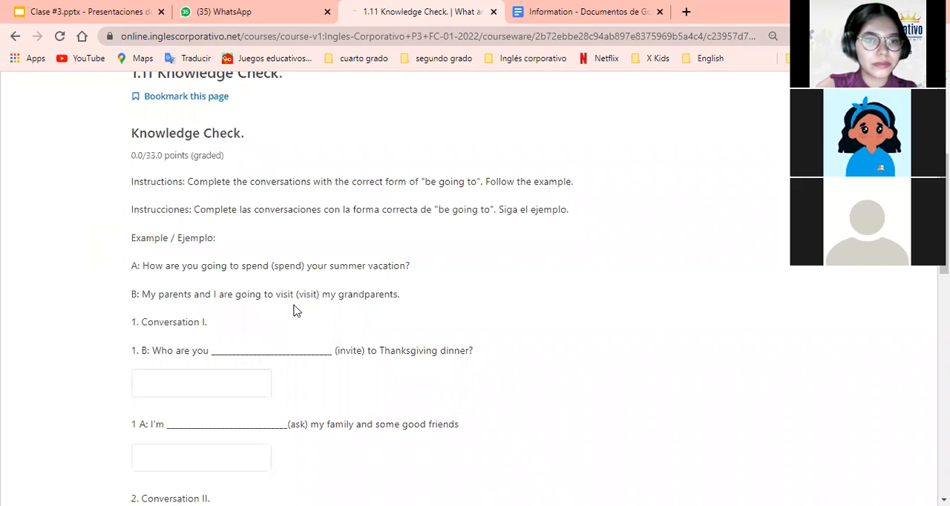
mouse_move(396, 302)
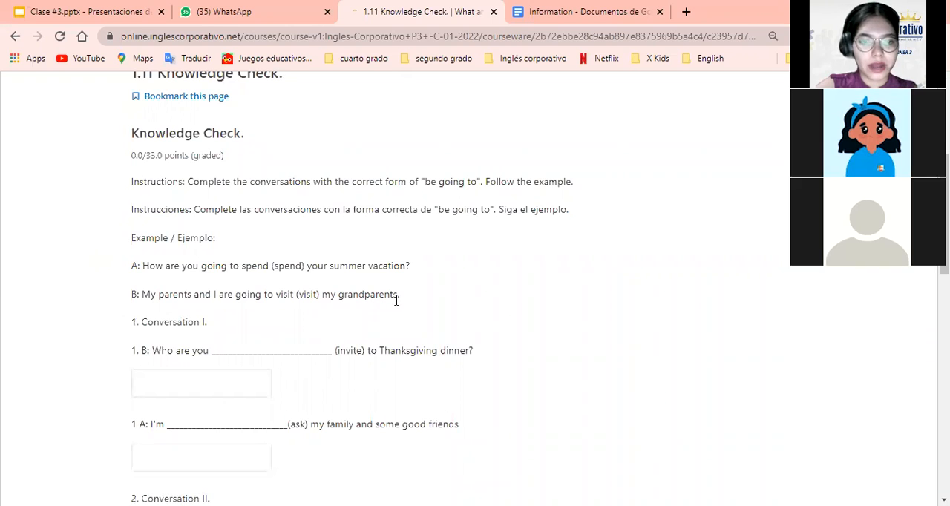
mouse_move(246, 326)
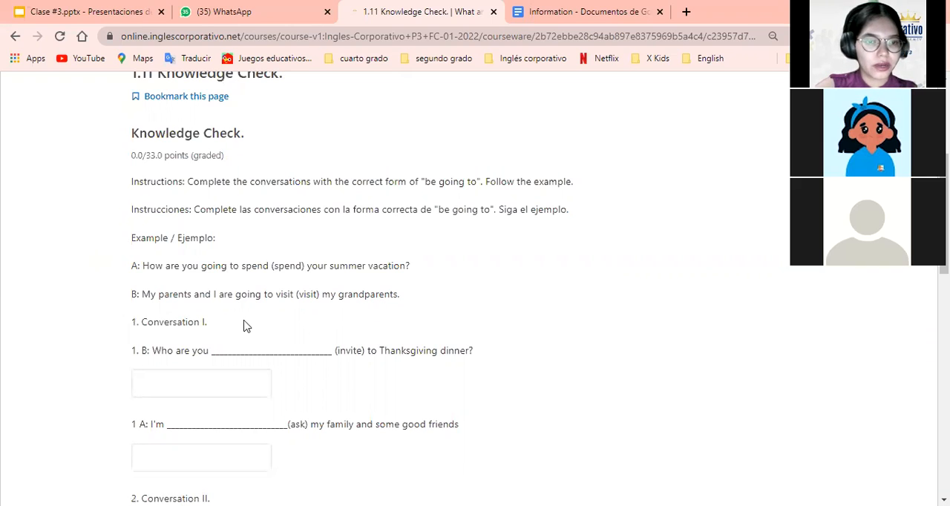
scroll("down", 3)
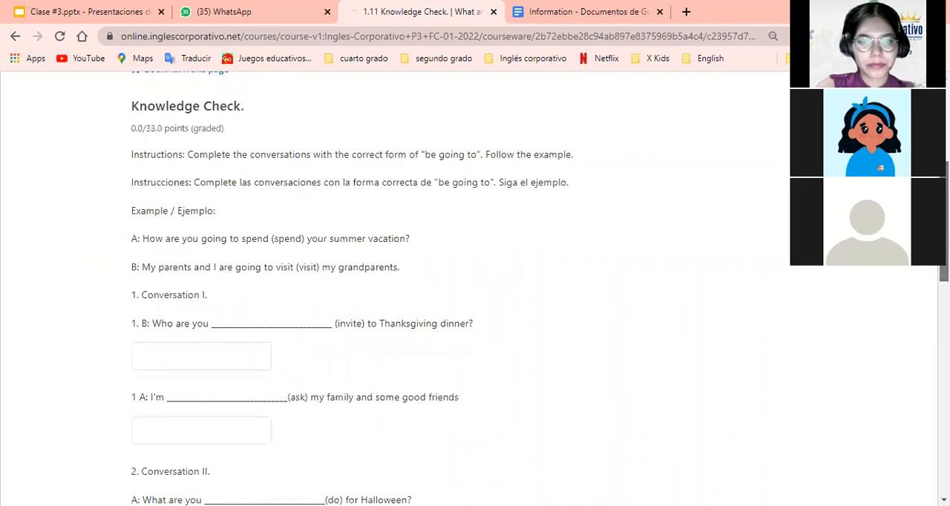
scroll("down", 3)
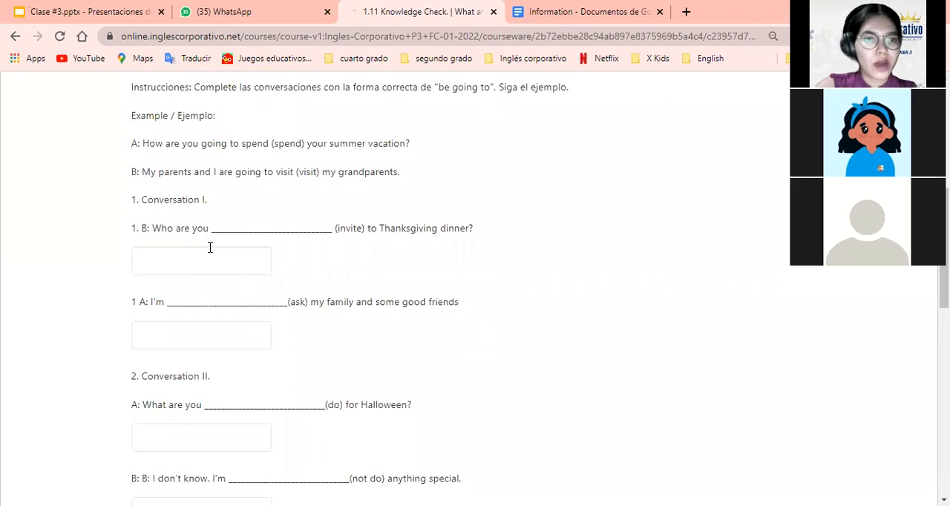
mouse_move(201, 239)
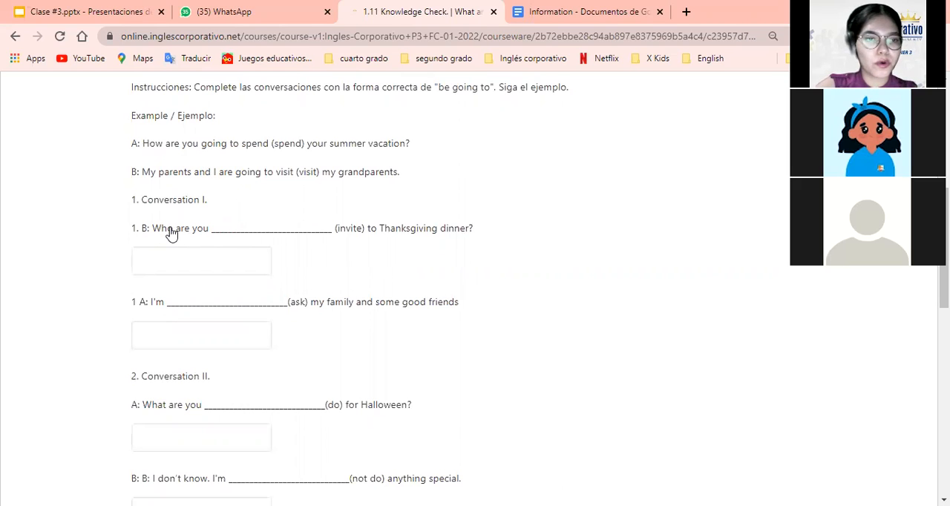
mouse_move(226, 238)
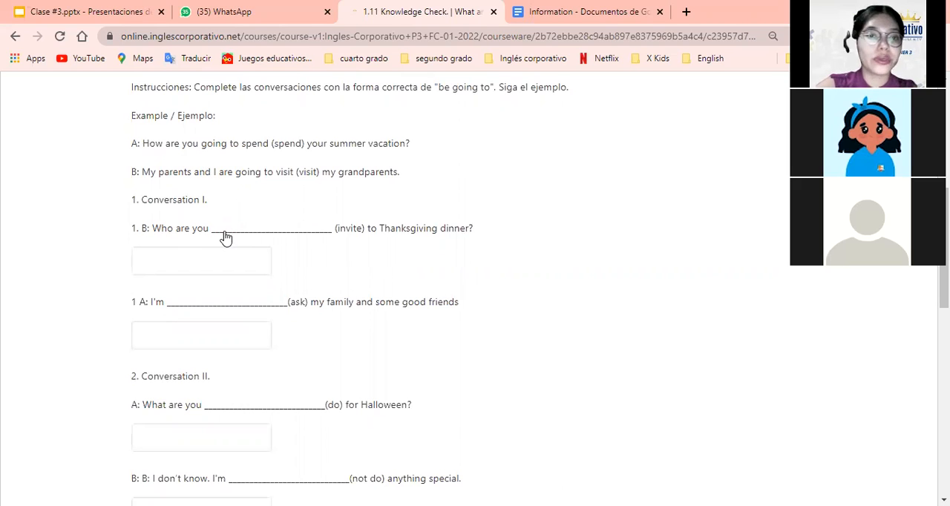
mouse_move(319, 228)
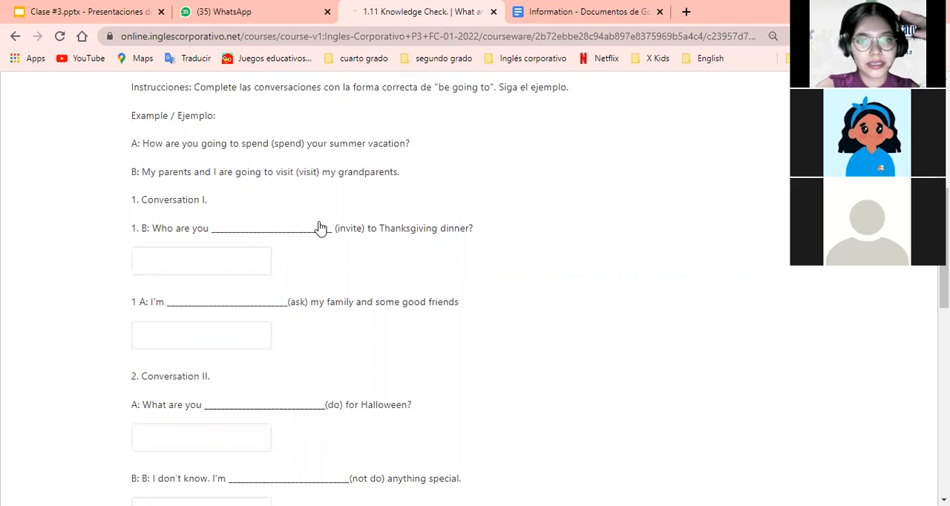
mouse_move(268, 238)
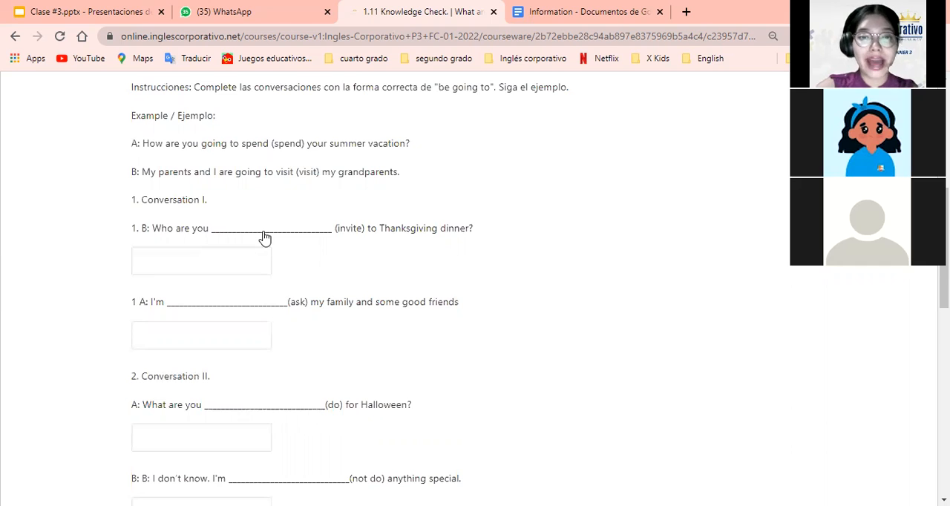
mouse_move(324, 229)
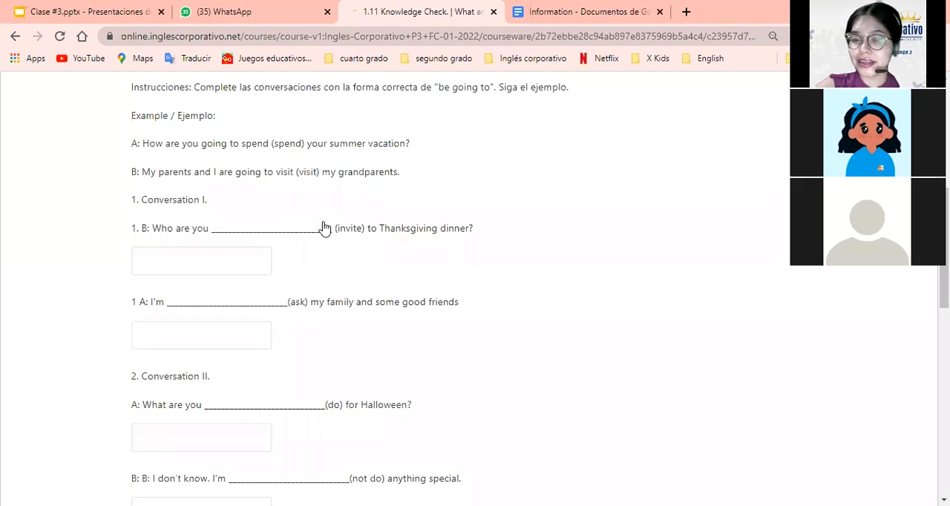
mouse_move(749, 223)
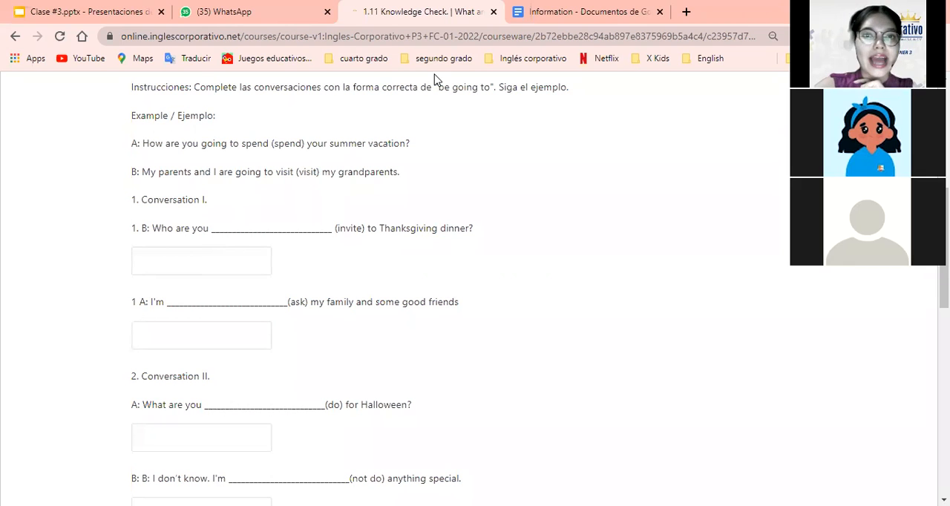
mouse_move(498, 70)
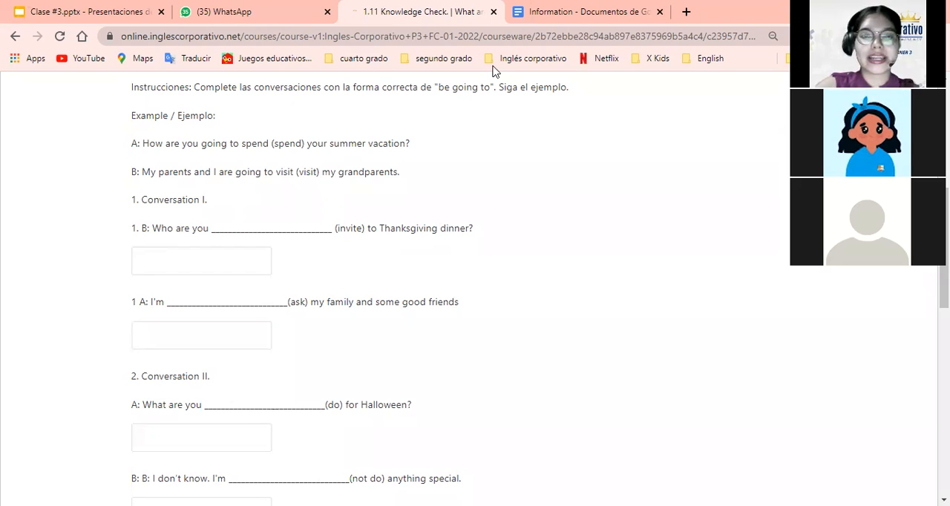
mouse_move(440, 95)
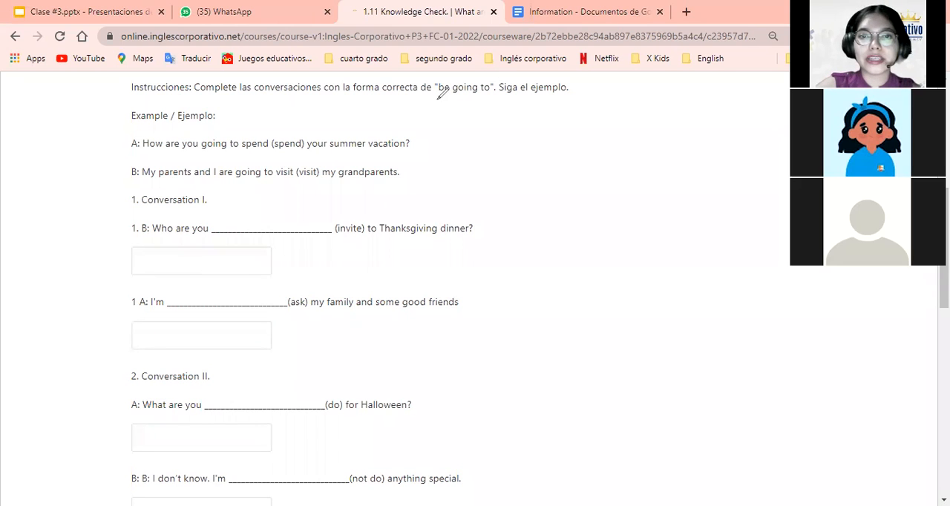
mouse_move(434, 107)
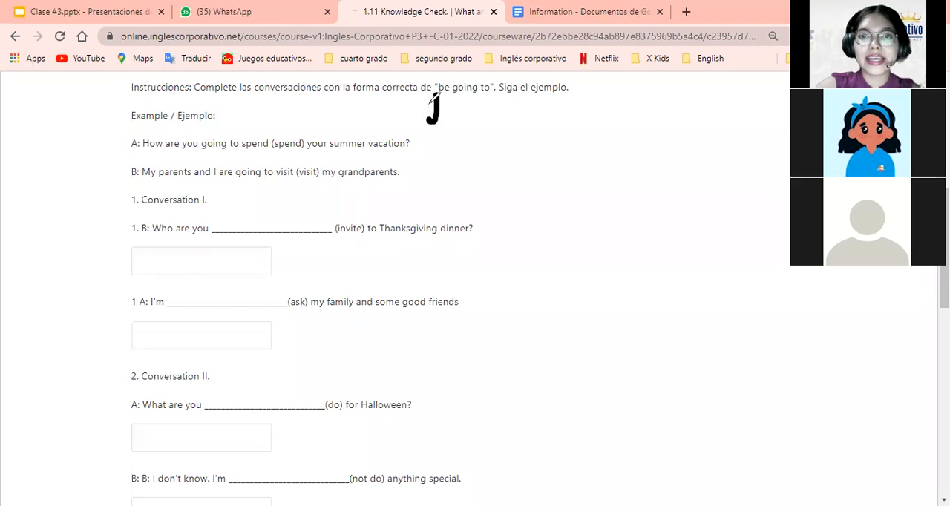
mouse_move(446, 107)
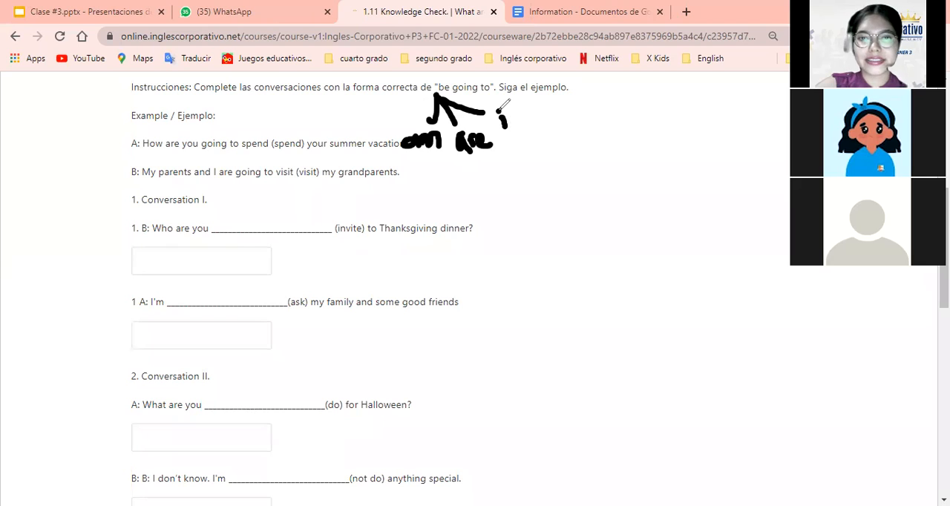
left_click_drag(502, 119, 542, 122)
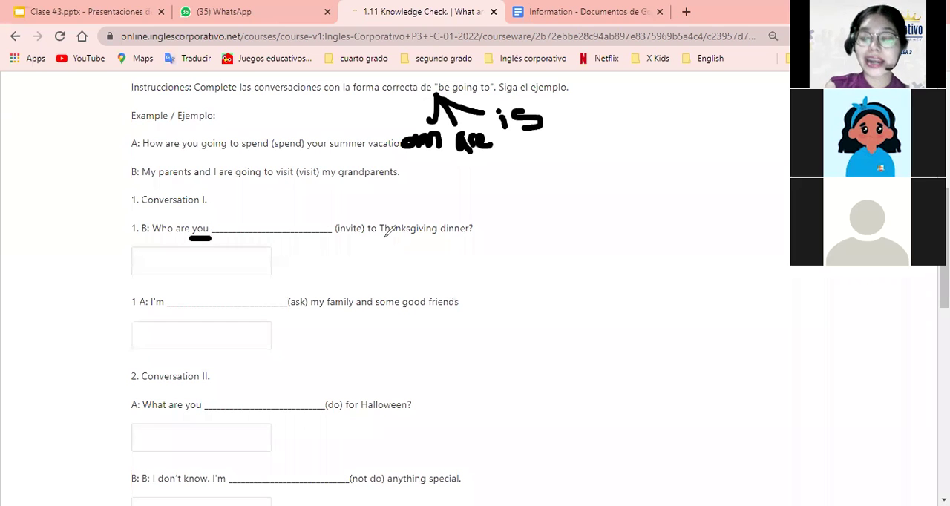
mouse_move(347, 232)
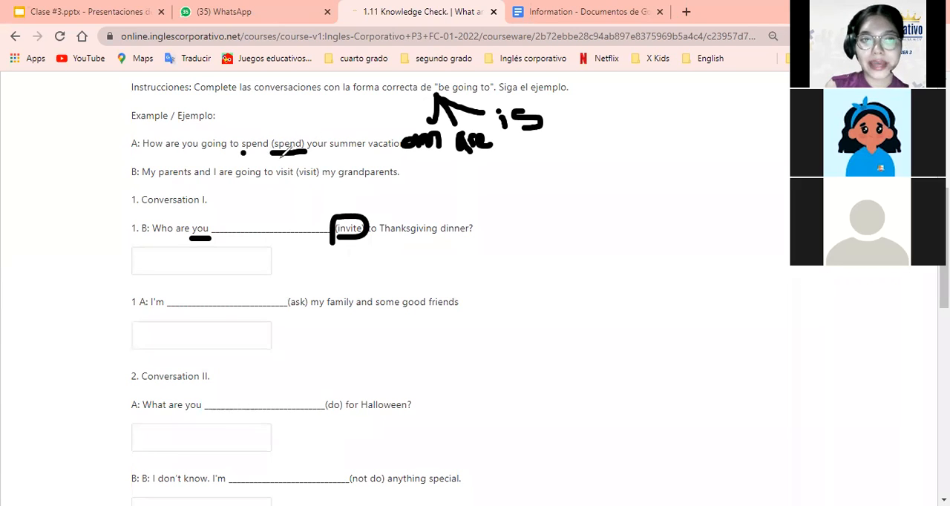
mouse_move(305, 170)
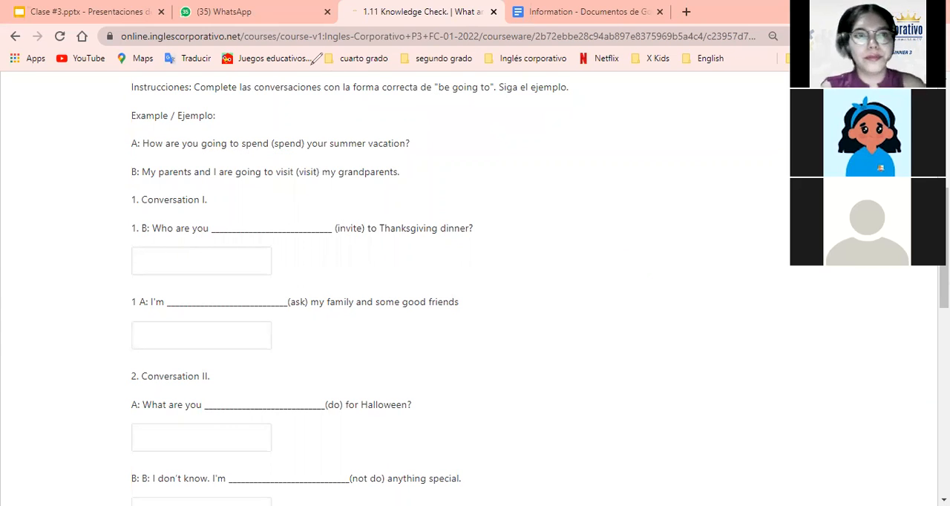
mouse_move(211, 282)
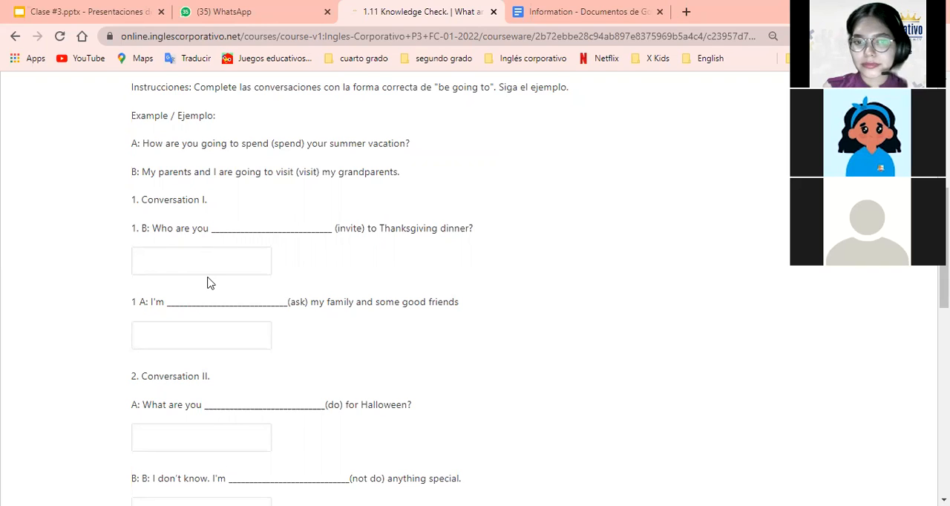
mouse_move(415, 265)
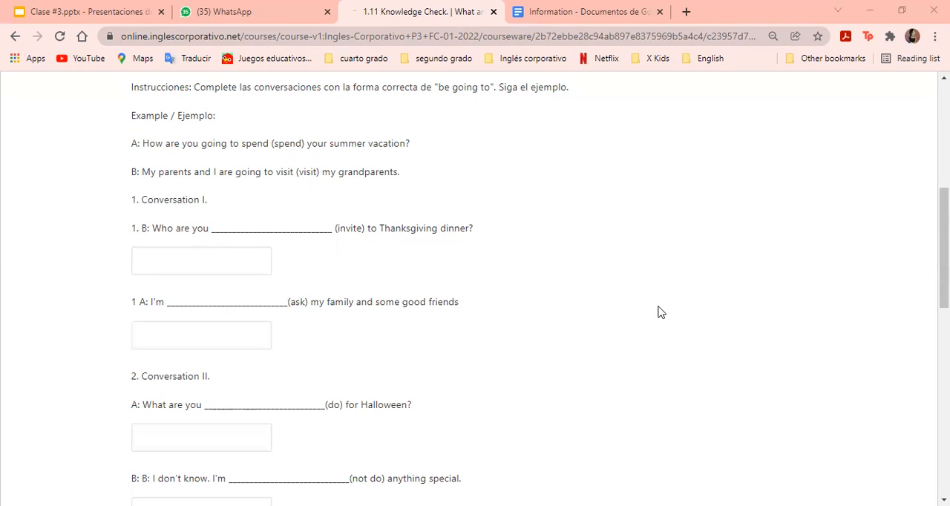
Step: Fill the first Conversation I blank with 'going to invite'
left_click(199, 261)
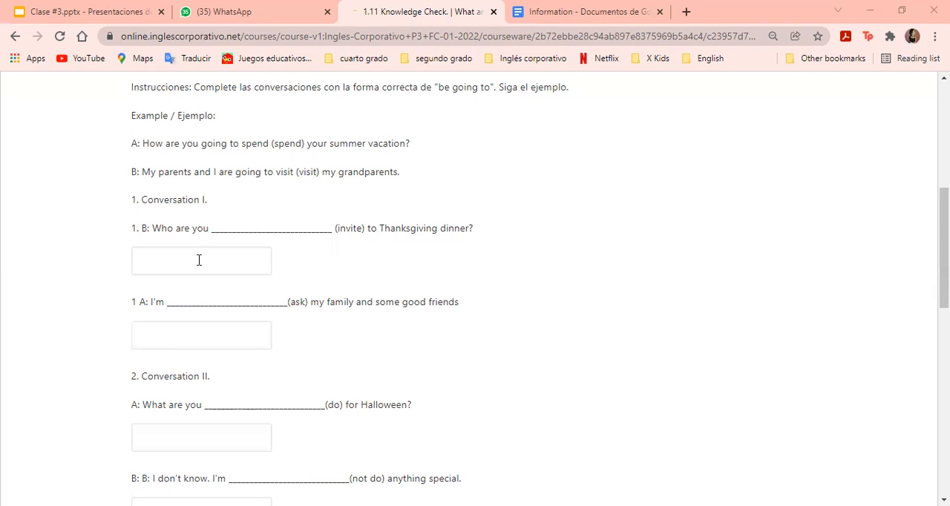
left_click(202, 261)
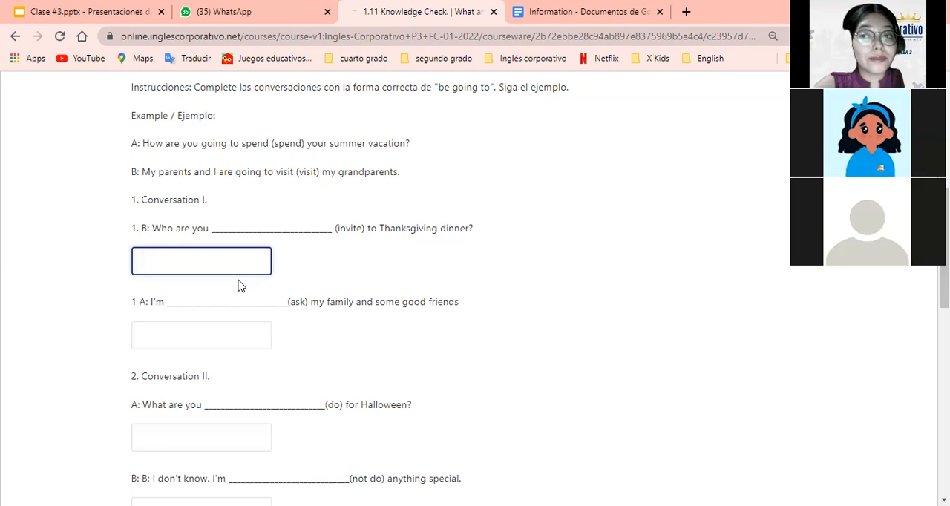
left_click(201, 261)
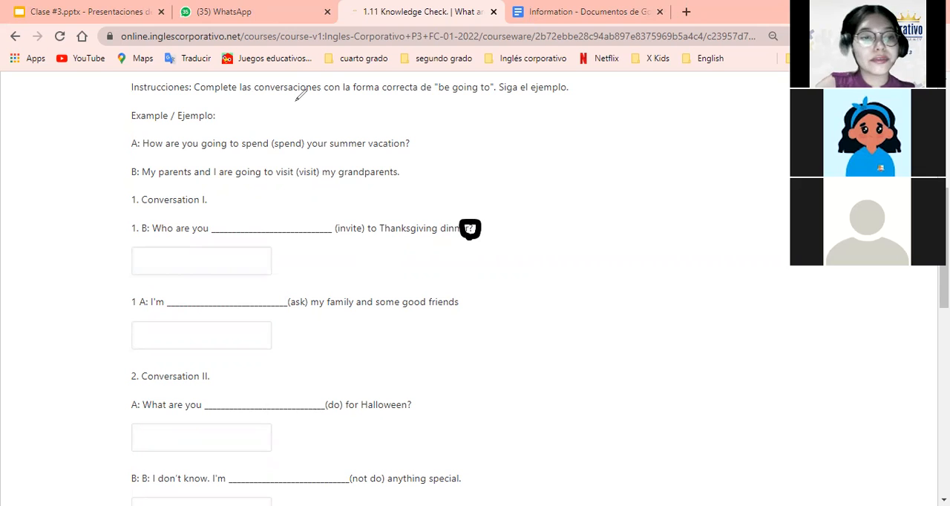
mouse_move(187, 244)
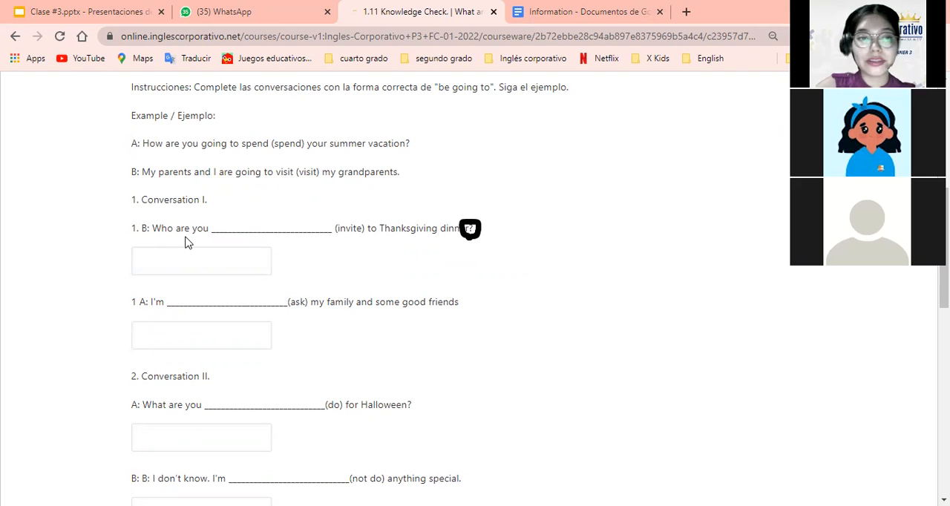
left_click(201, 261)
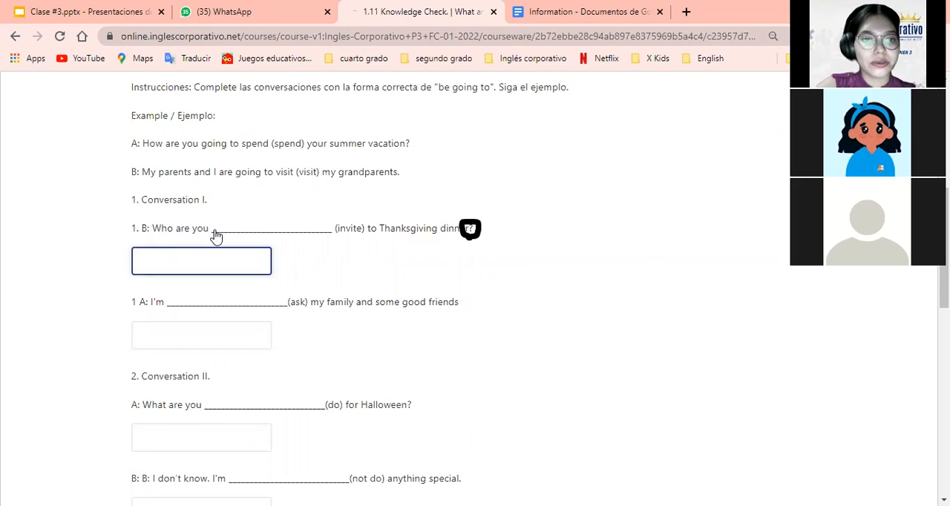
mouse_move(82, 306)
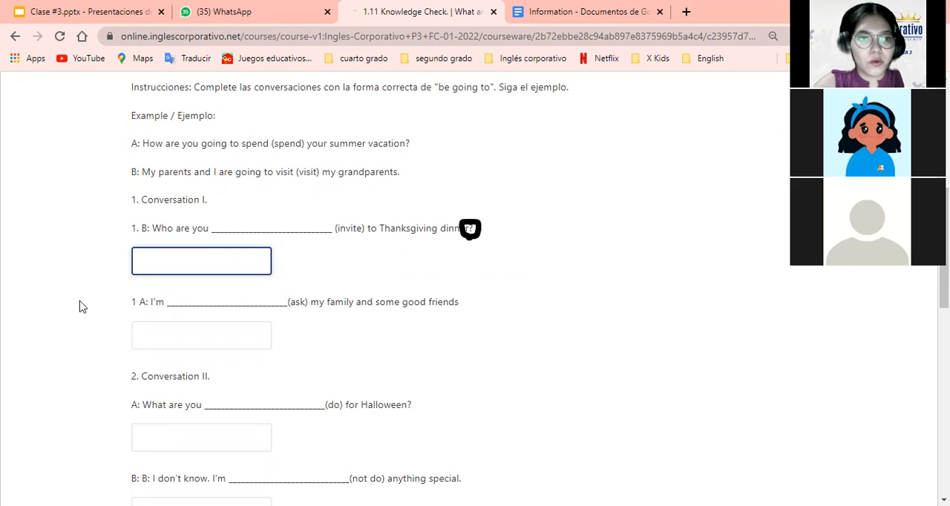
type("go")
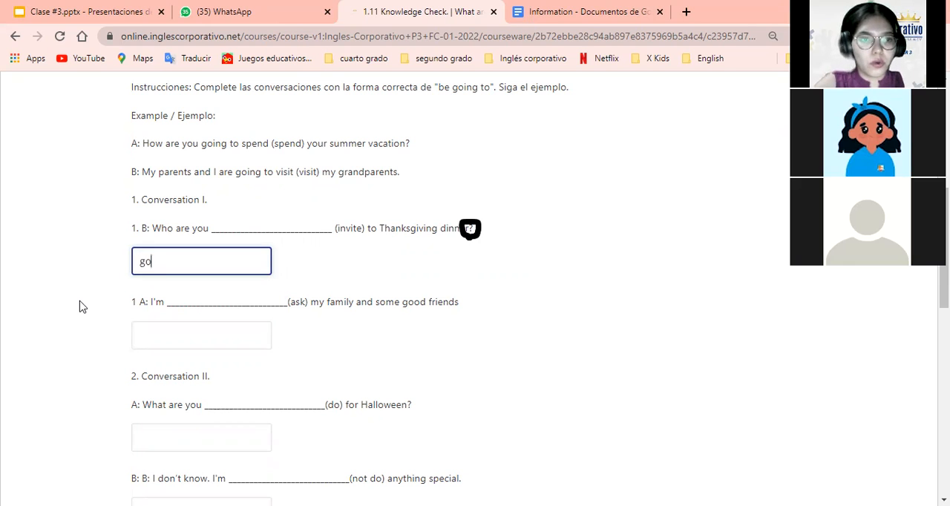
type("ing")
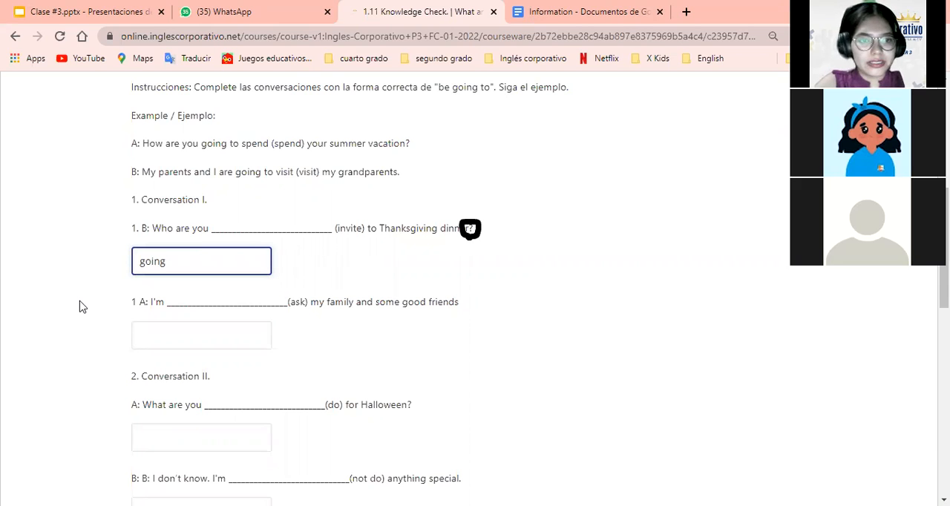
type("to invite")
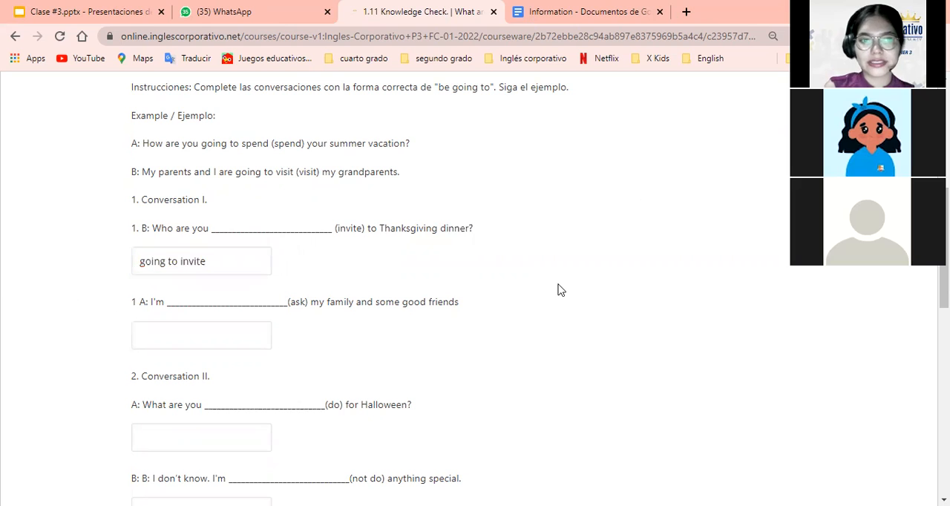
Step: Submit the Knowledge Check for grading with only the first answer filled in
scroll("down", 3)
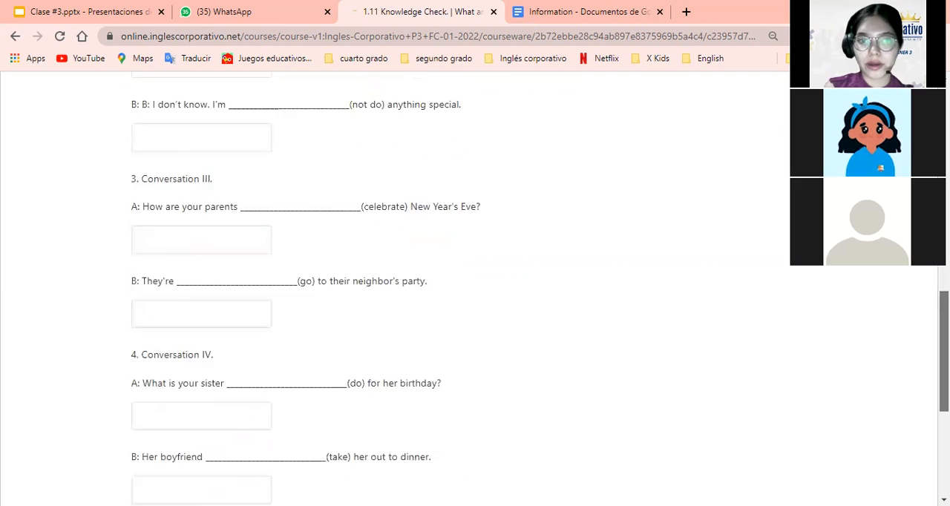
scroll("down", 3)
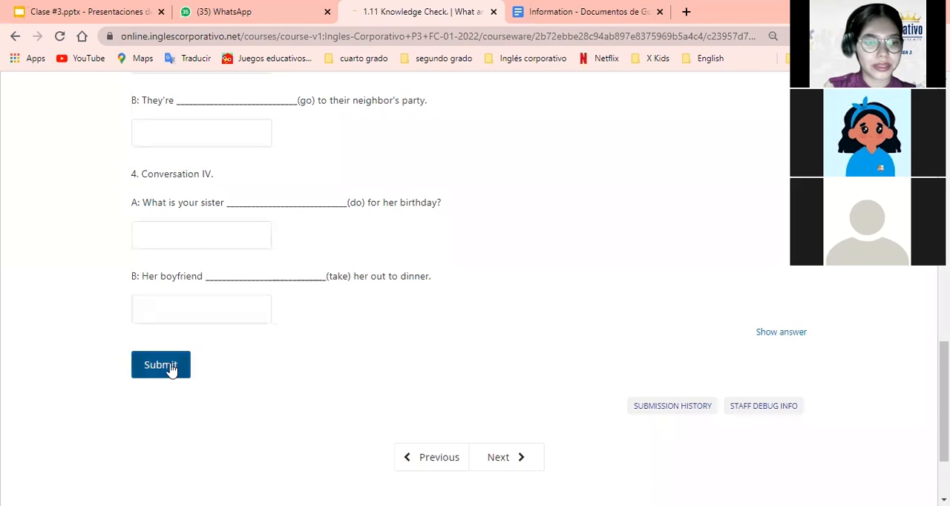
left_click(161, 366)
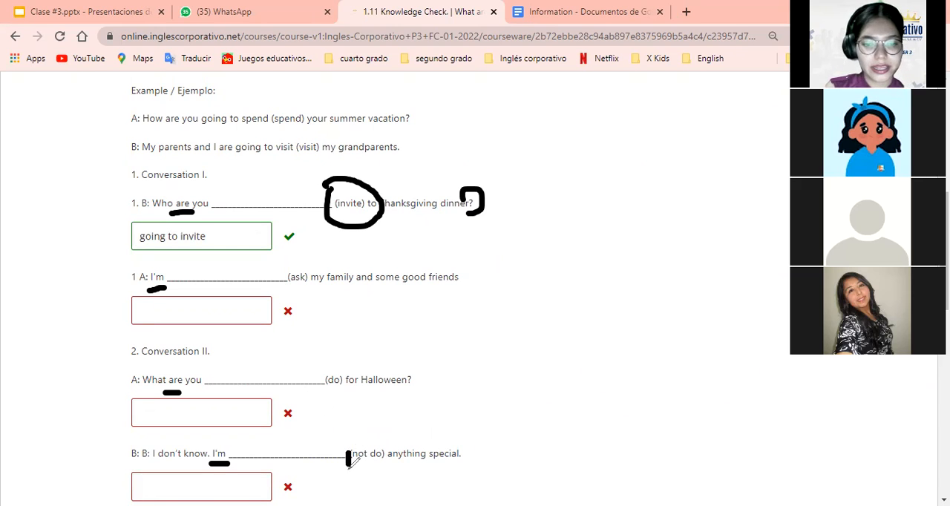
left_click_drag(349, 445, 371, 475)
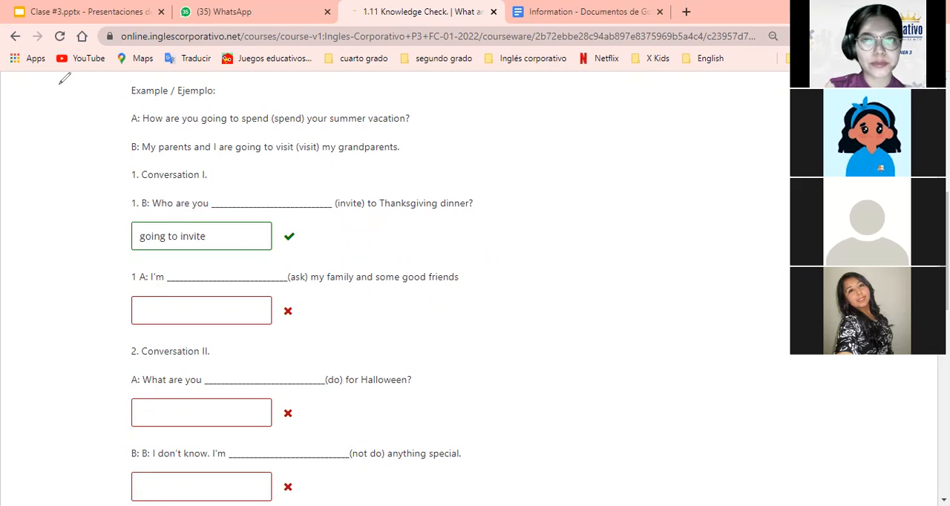
mouse_move(736, 141)
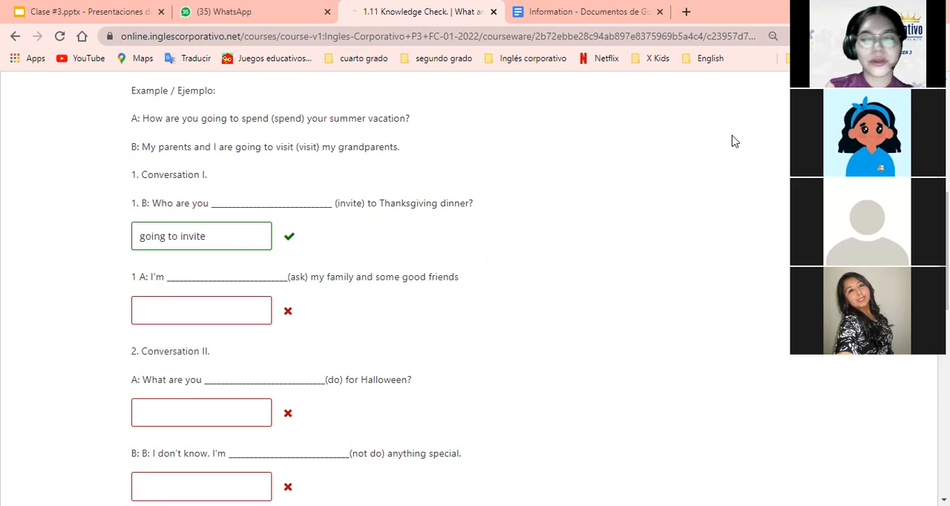
scroll("down", 3)
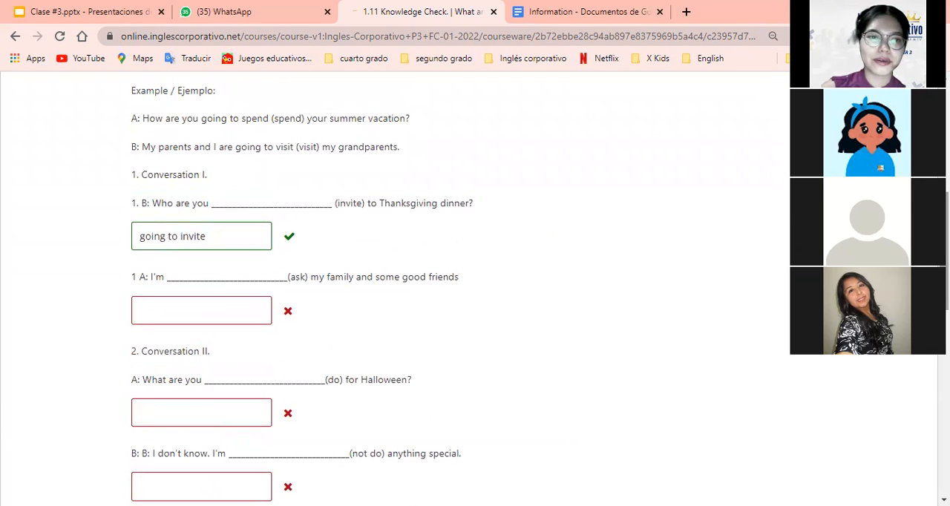
mouse_move(288, 386)
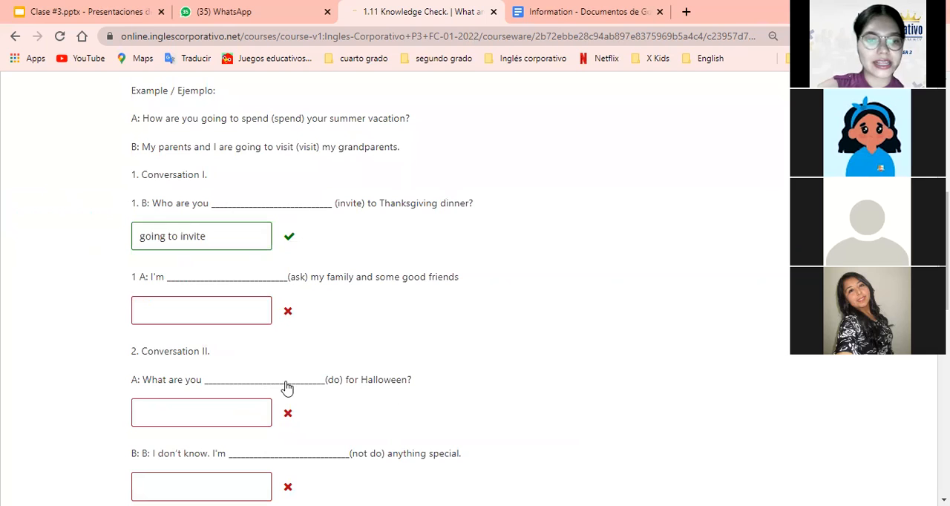
mouse_move(433, 377)
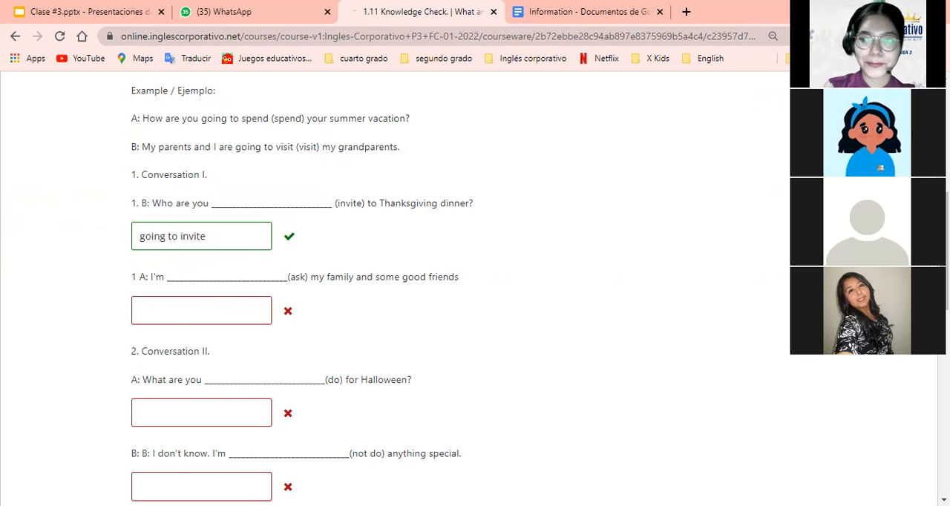
Step: Scroll up the graded Knowledge Check toward its 4.125/33 score
scroll("up", 3)
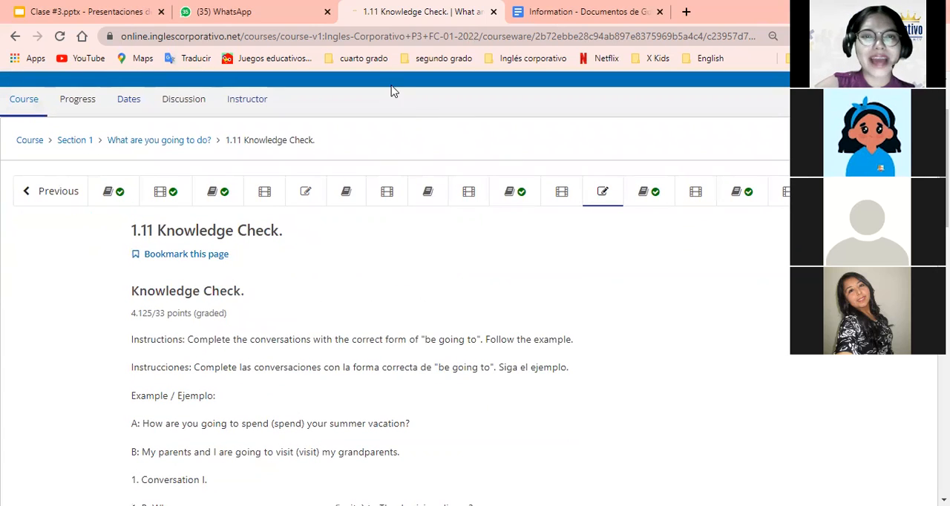
mouse_move(375, 116)
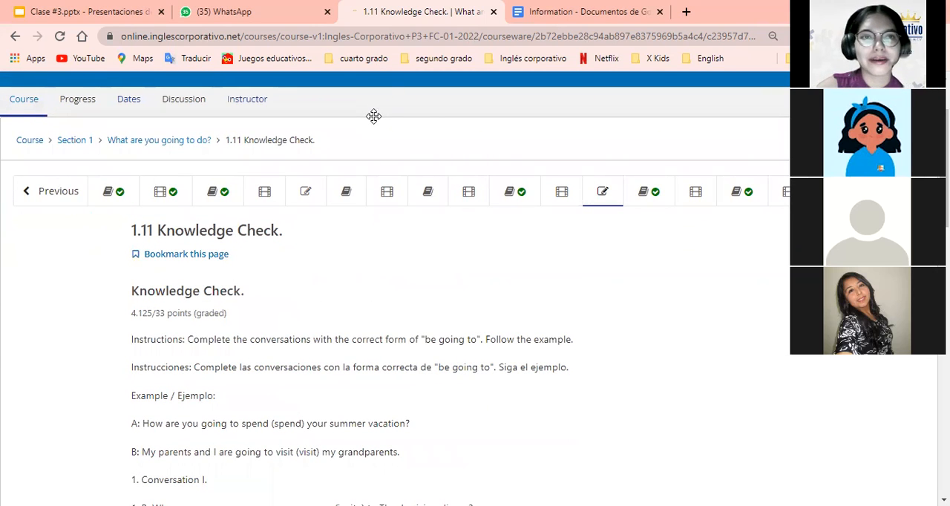
mouse_move(377, 60)
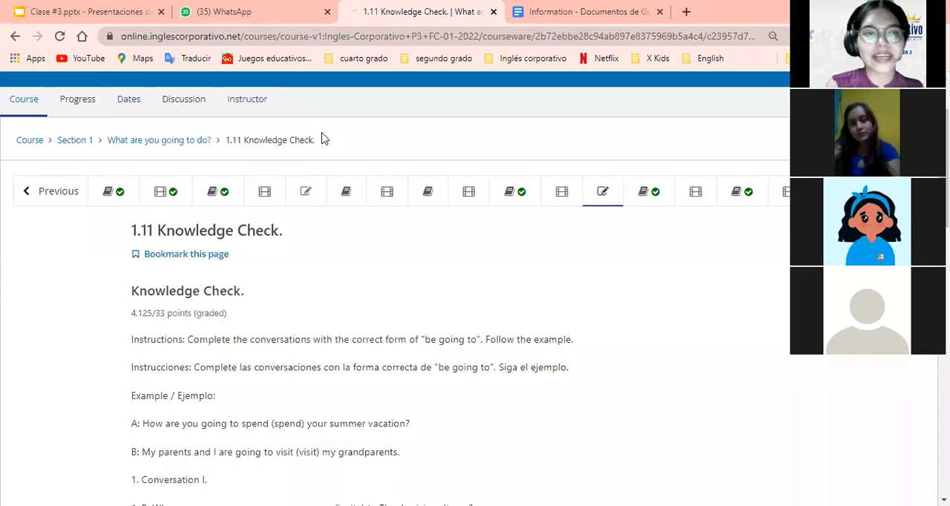
mouse_move(41, 137)
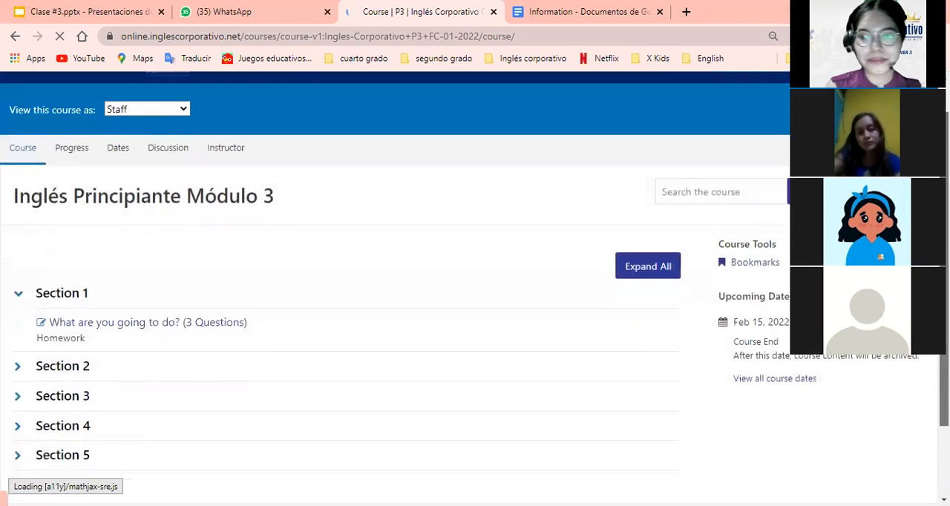
Step: Reopen the 'What are you going to do?' homework and go to its 1.0 Lesson Objective unit
scroll("down", 3)
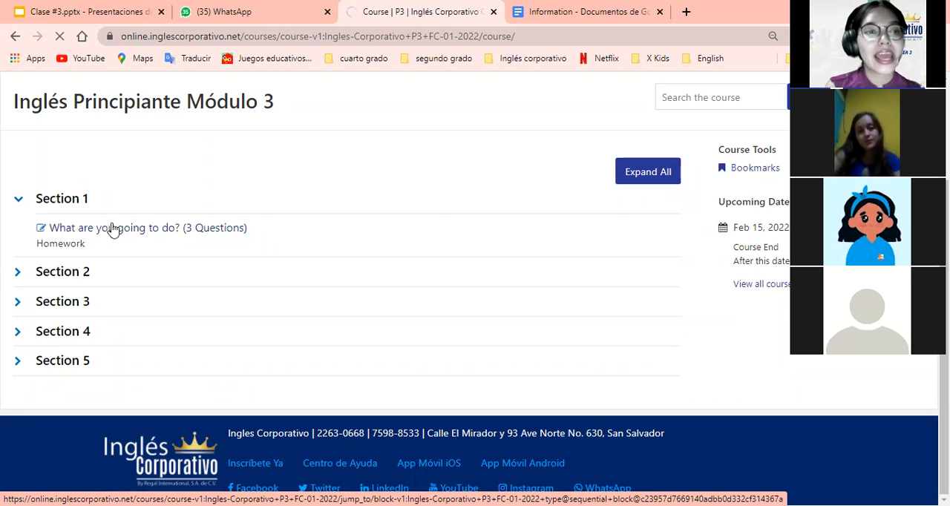
left_click(116, 229)
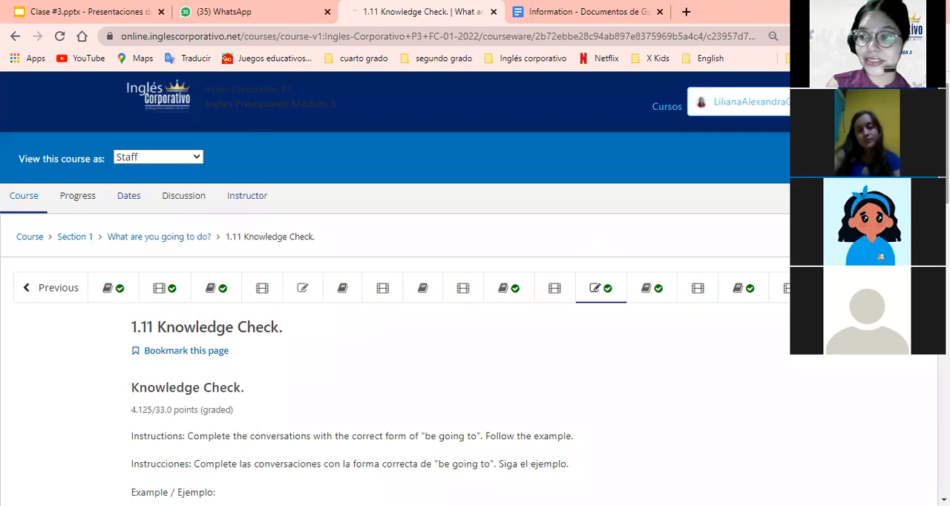
scroll("down", 3)
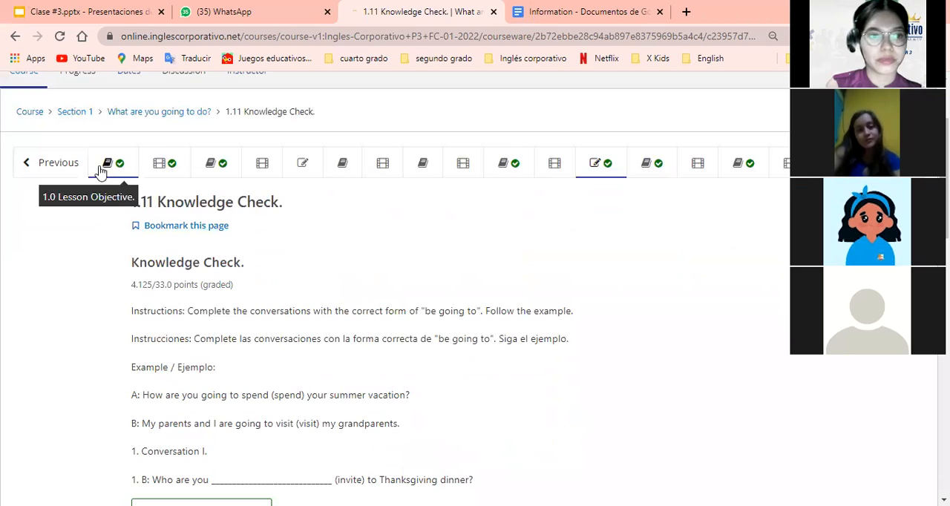
left_click(107, 163)
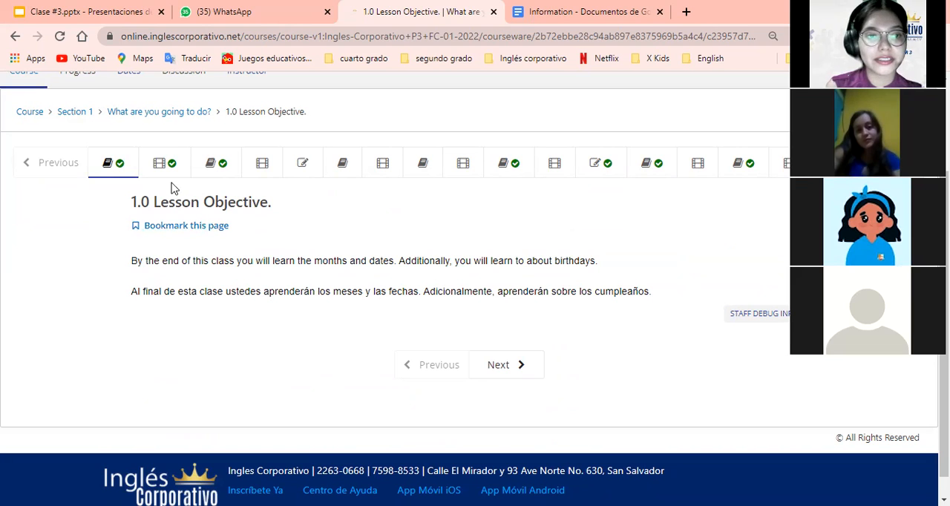
mouse_move(164, 163)
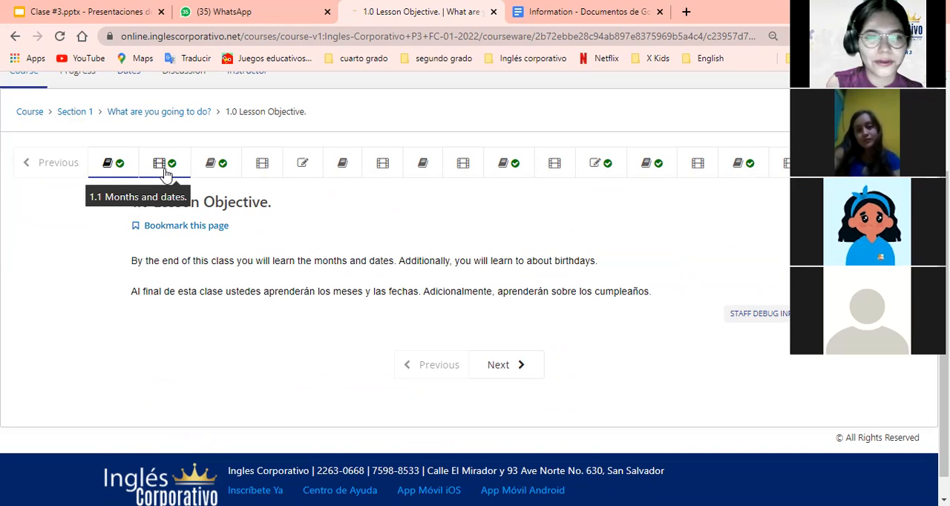
Step: Step through 1.1 Months and dates to the 1.3 be going to / Happy Birthday video unit
left_click(163, 162)
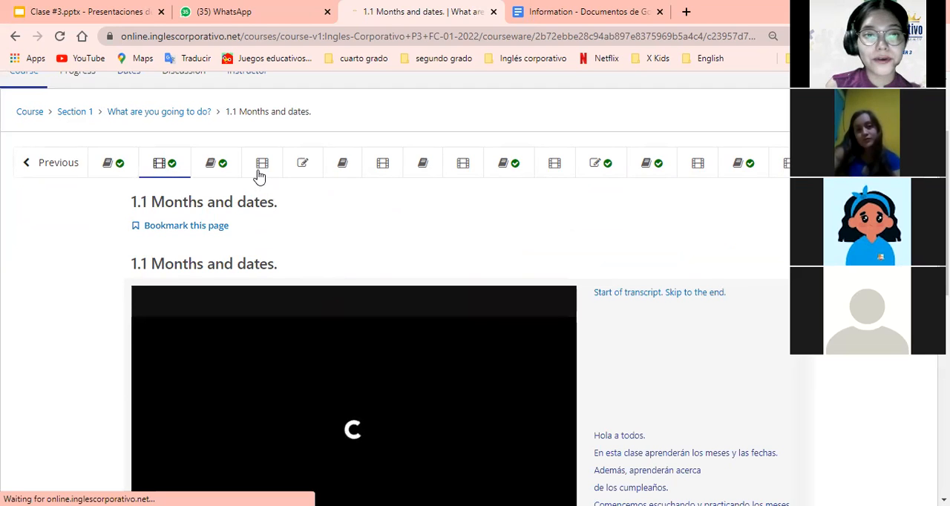
left_click(262, 163)
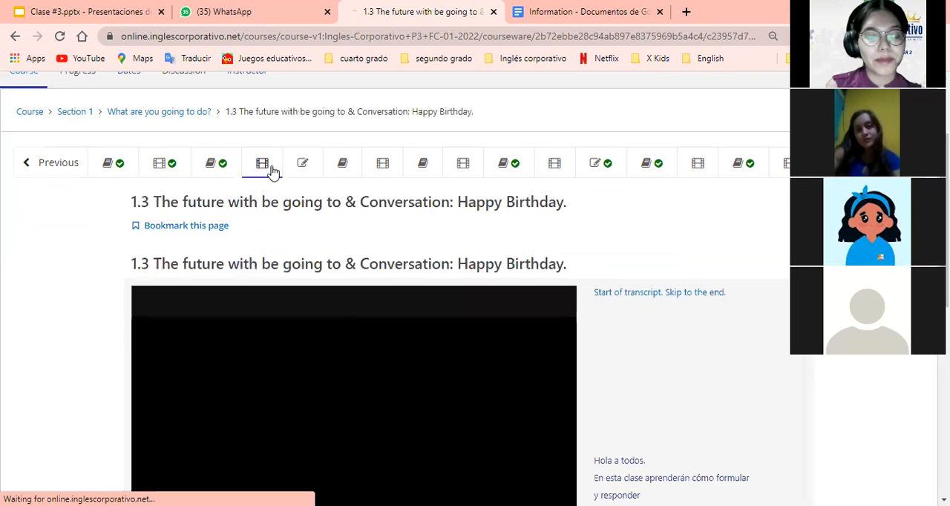
Step: Go to the 1.4 Knowledge Check quiz and highlight its Spanish instructions sentence
left_click(303, 163)
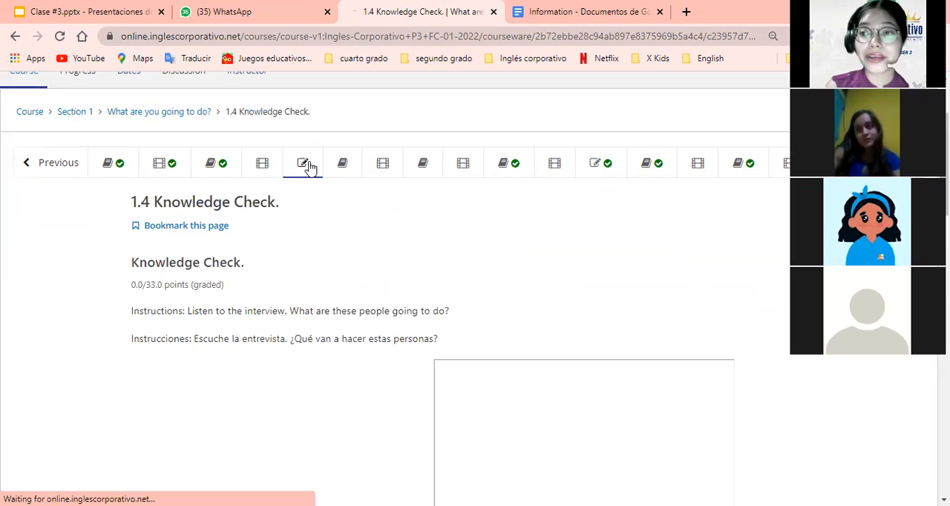
scroll("down", 3)
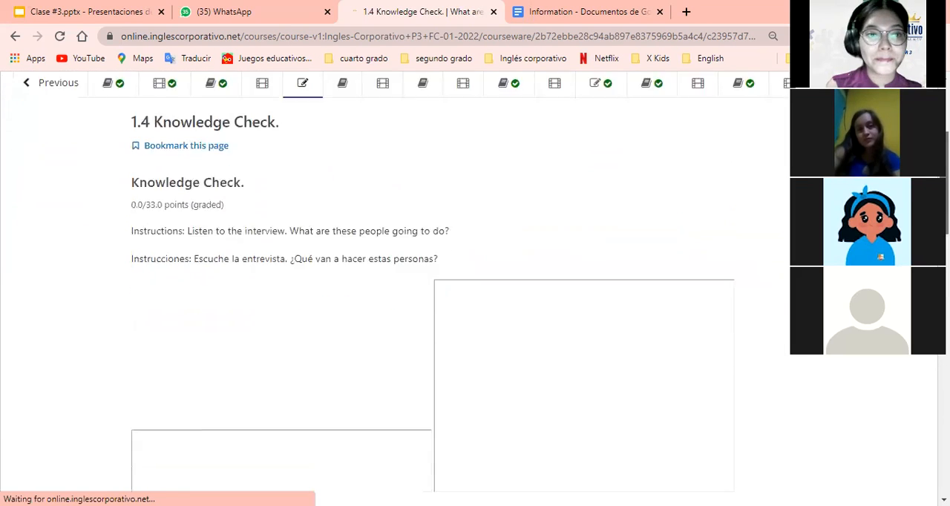
scroll("down", 3)
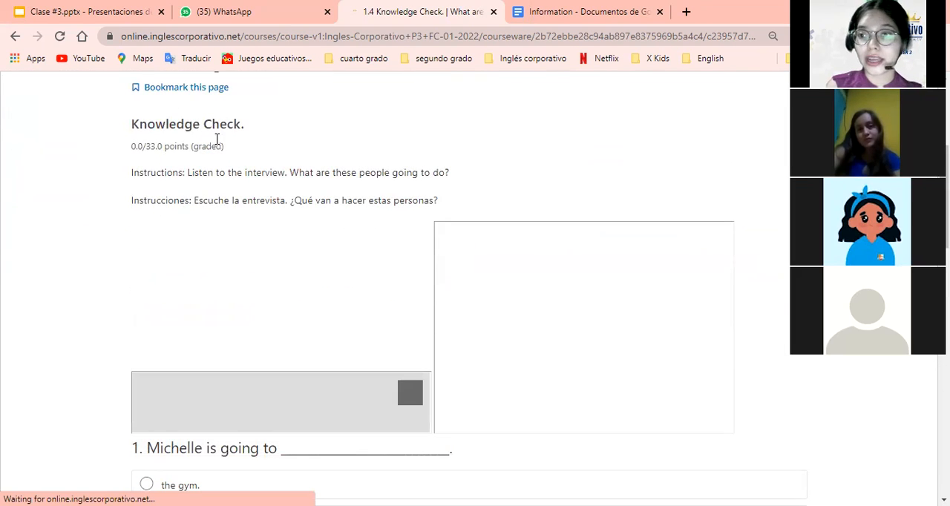
mouse_move(222, 186)
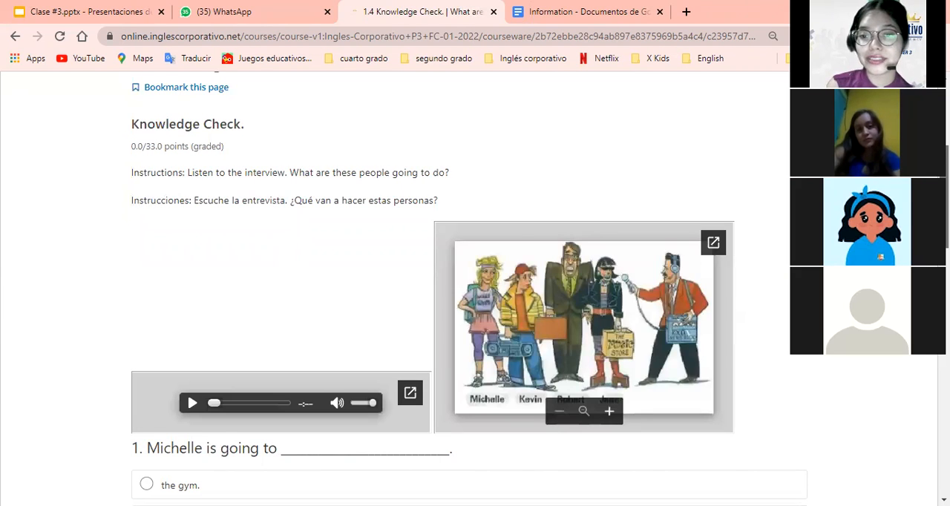
scroll("down", 3)
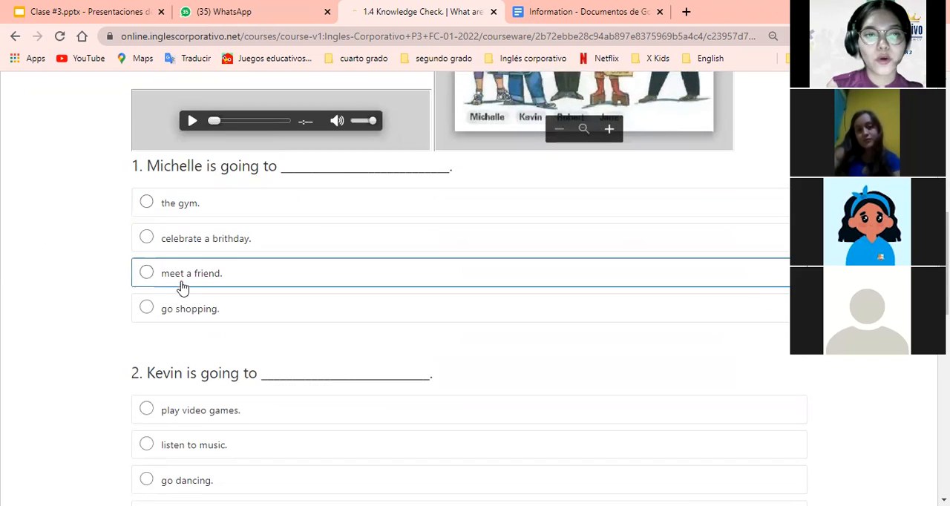
mouse_move(196, 185)
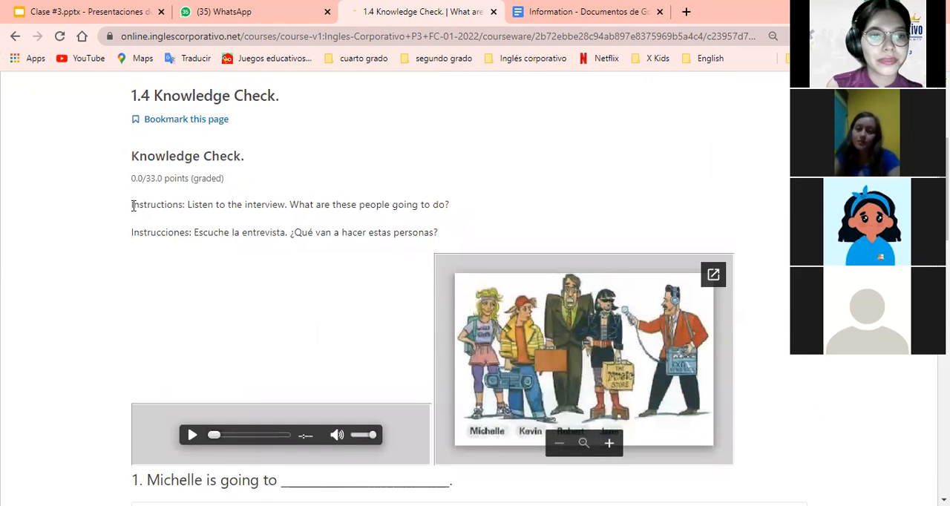
left_click_drag(131, 204, 448, 205)
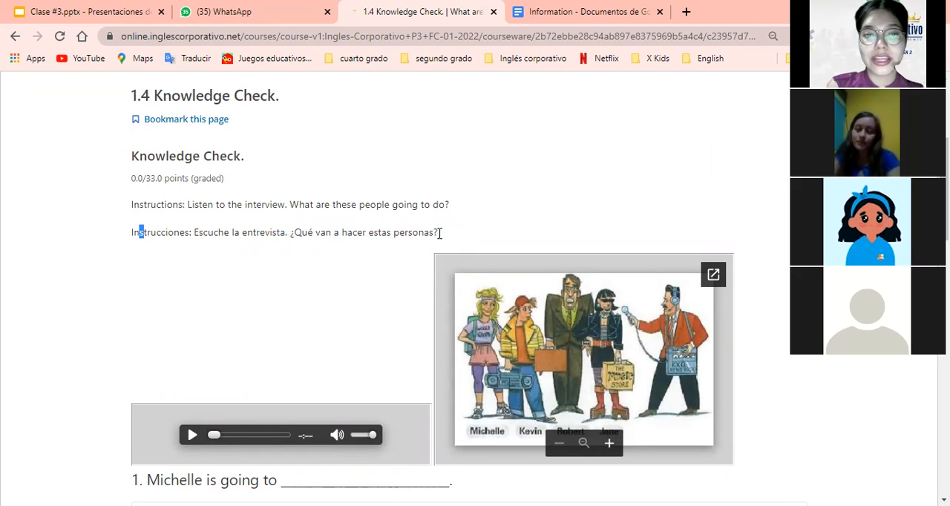
left_click_drag(136, 232, 438, 232)
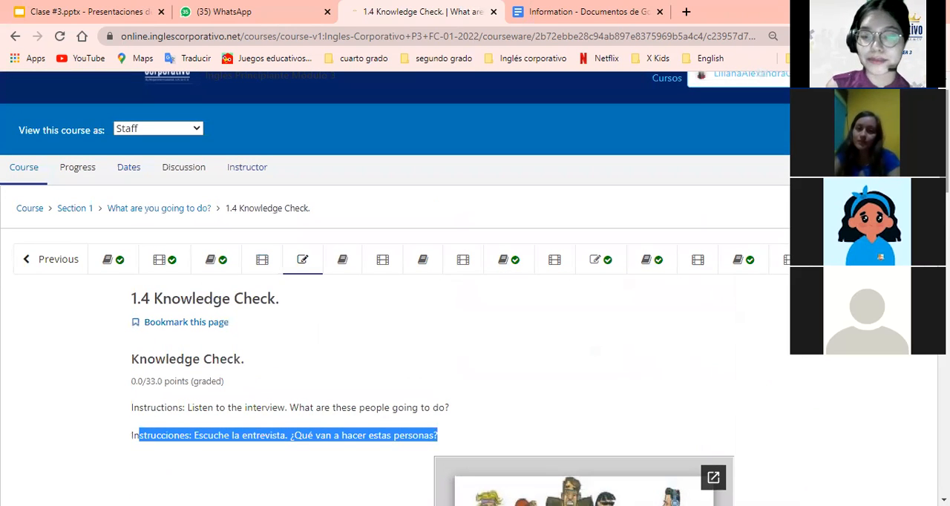
scroll("down", 3)
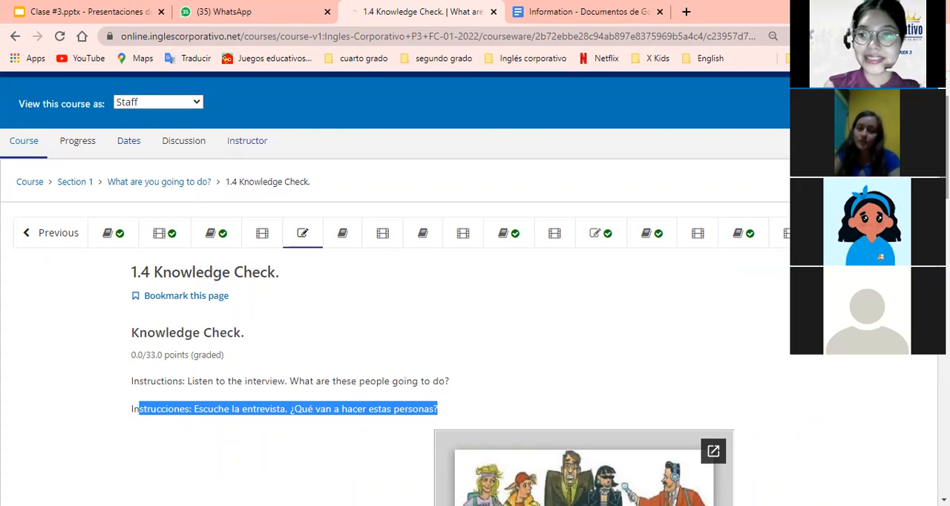
mouse_move(217, 233)
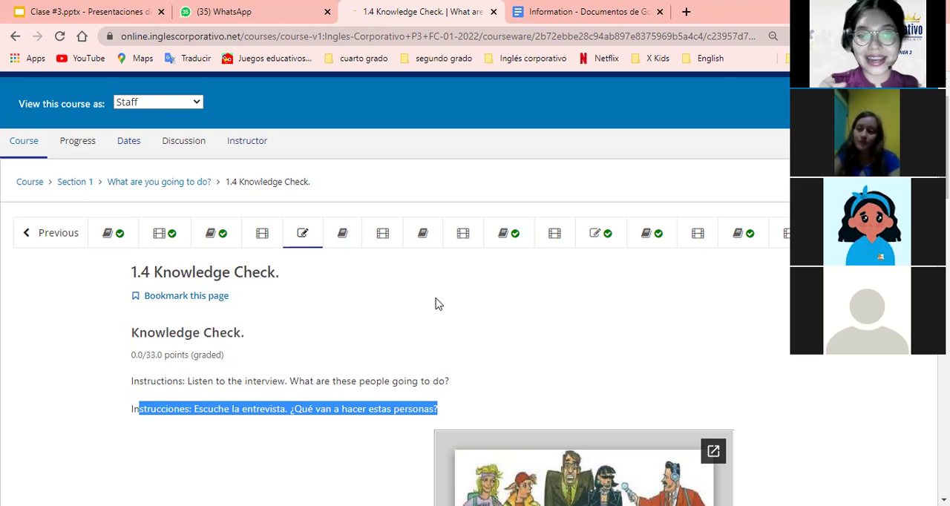
mouse_move(706, 320)
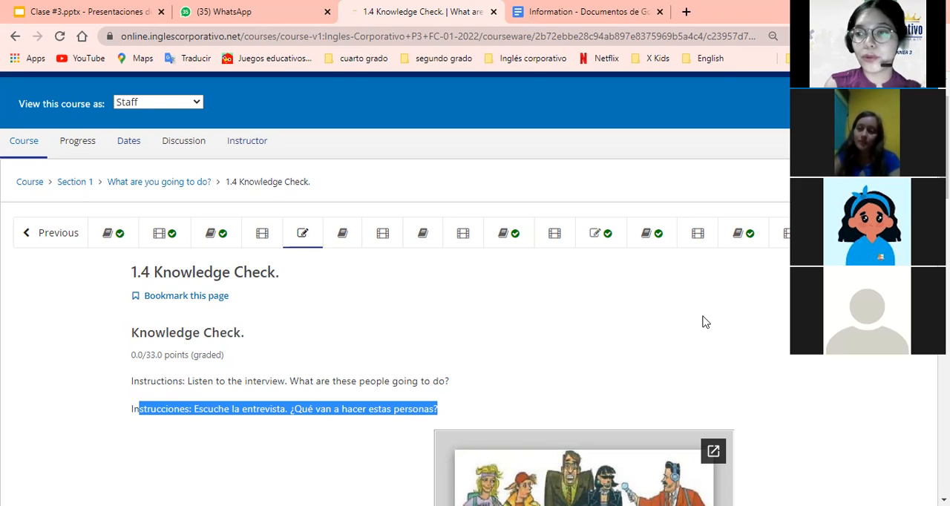
scroll("down", 3)
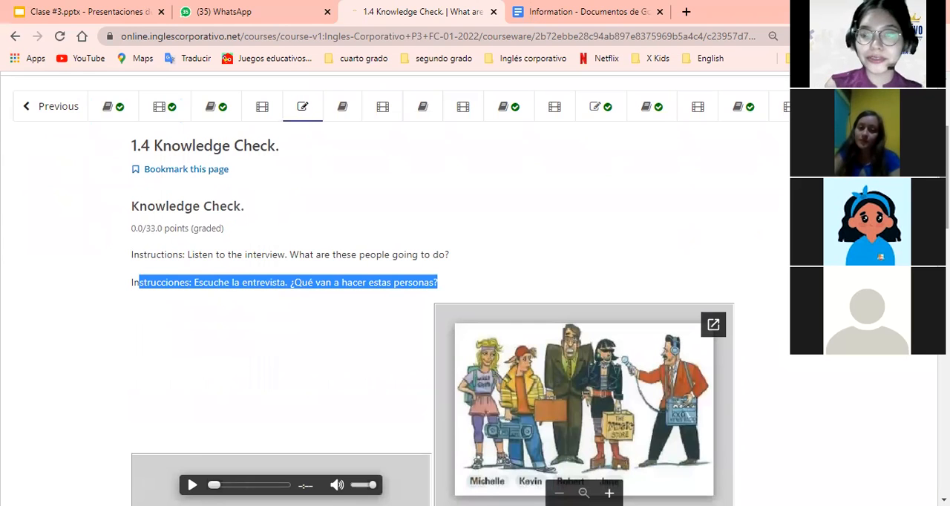
scroll("down", 3)
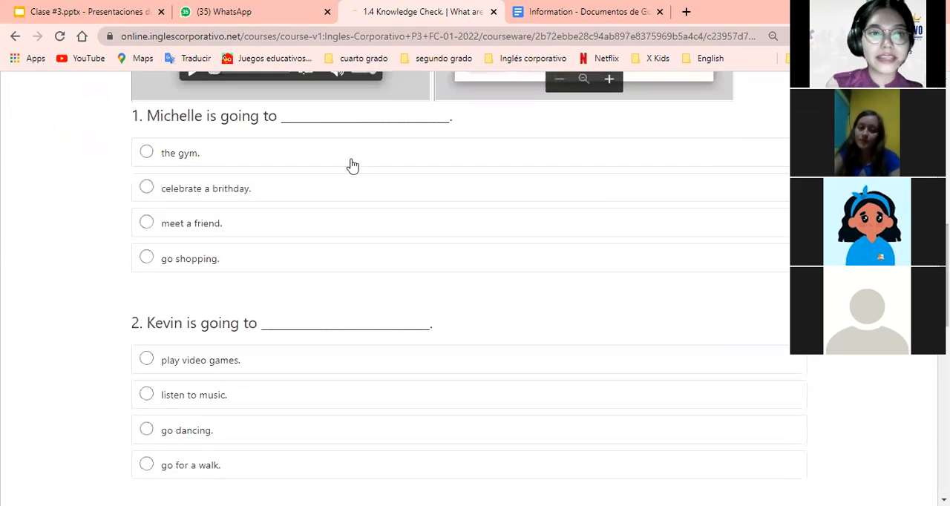
mouse_move(313, 308)
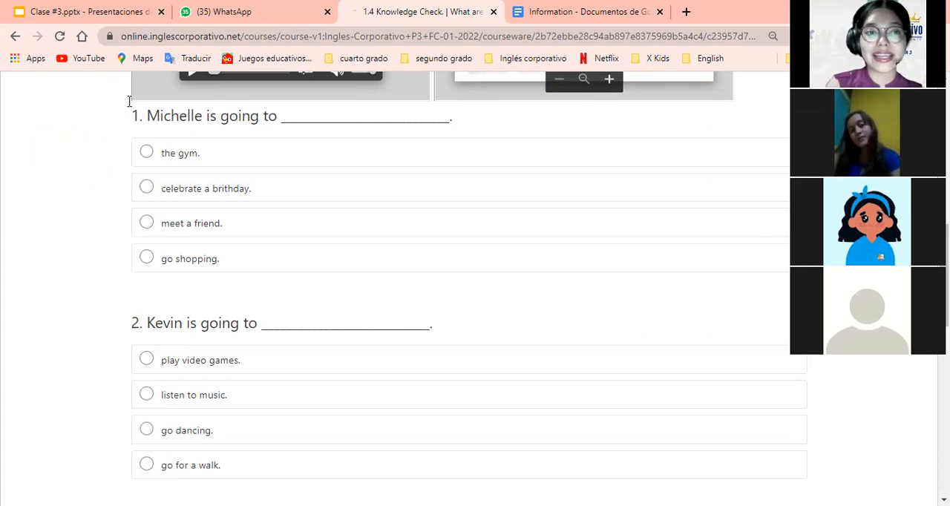
mouse_move(190, 315)
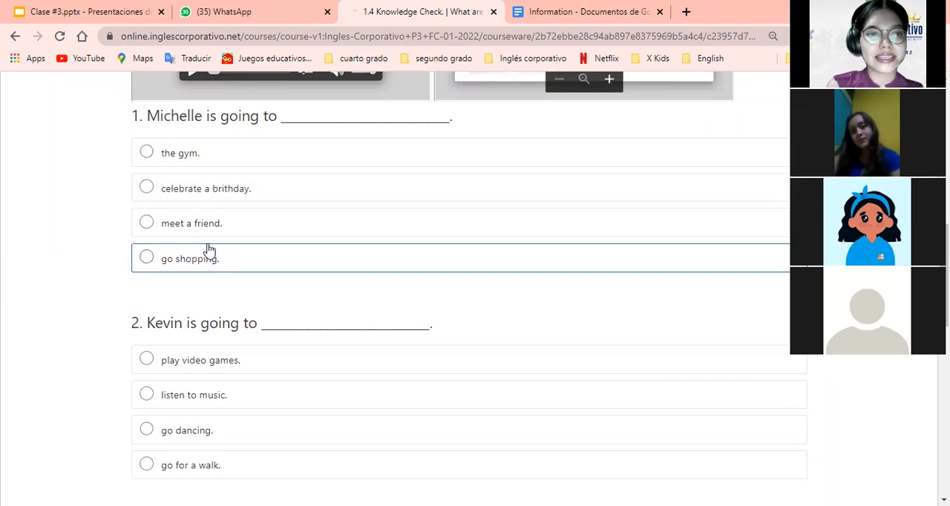
mouse_move(191, 141)
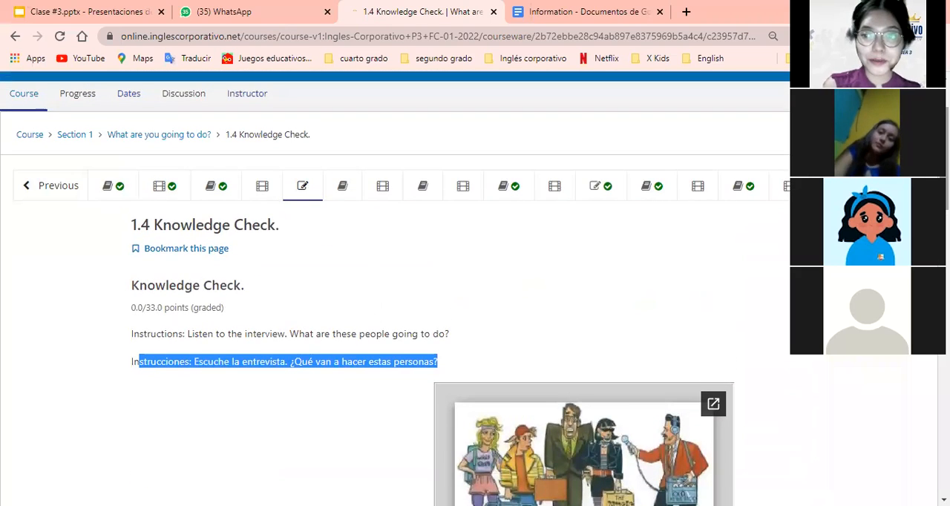
scroll("down", 3)
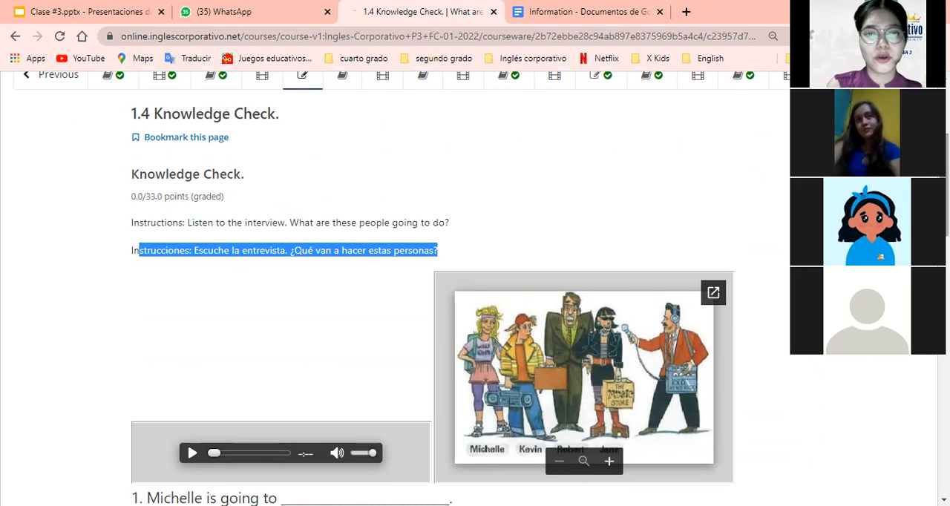
mouse_move(245, 169)
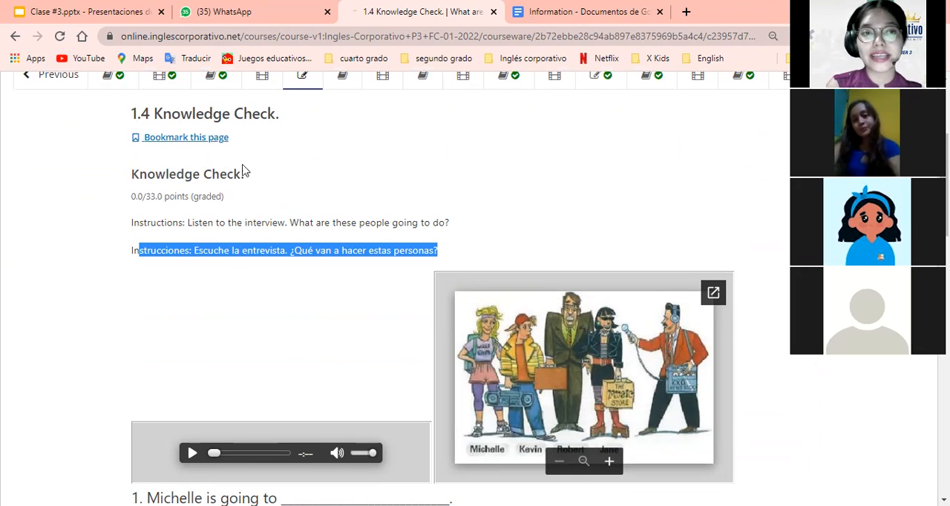
mouse_move(266, 177)
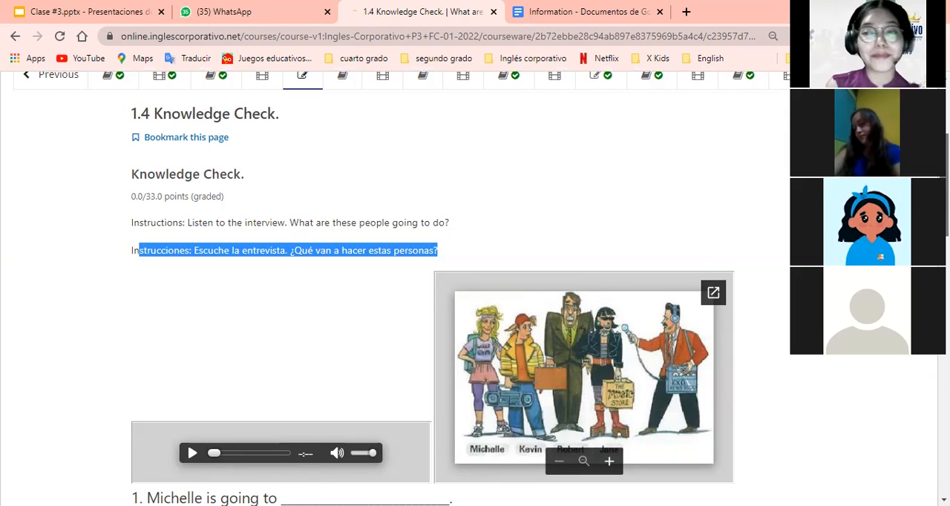
scroll("down", 3)
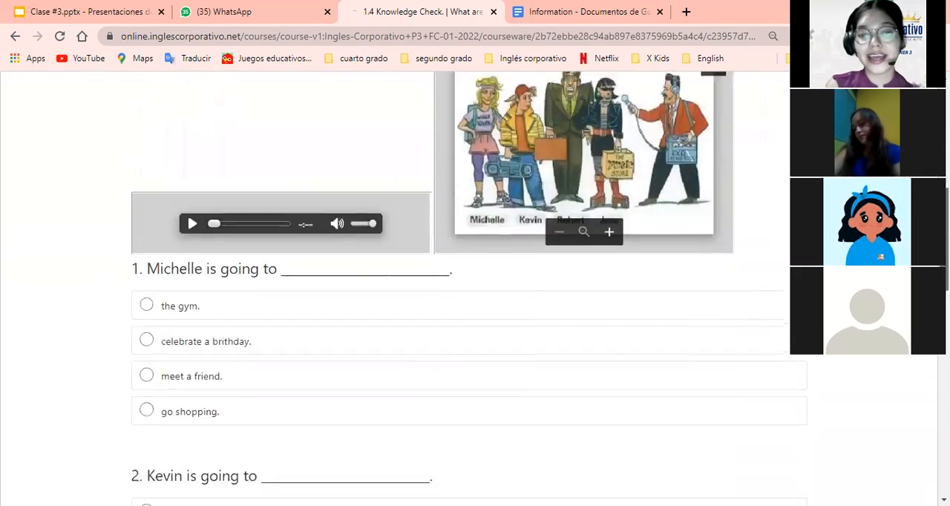
scroll("down", 3)
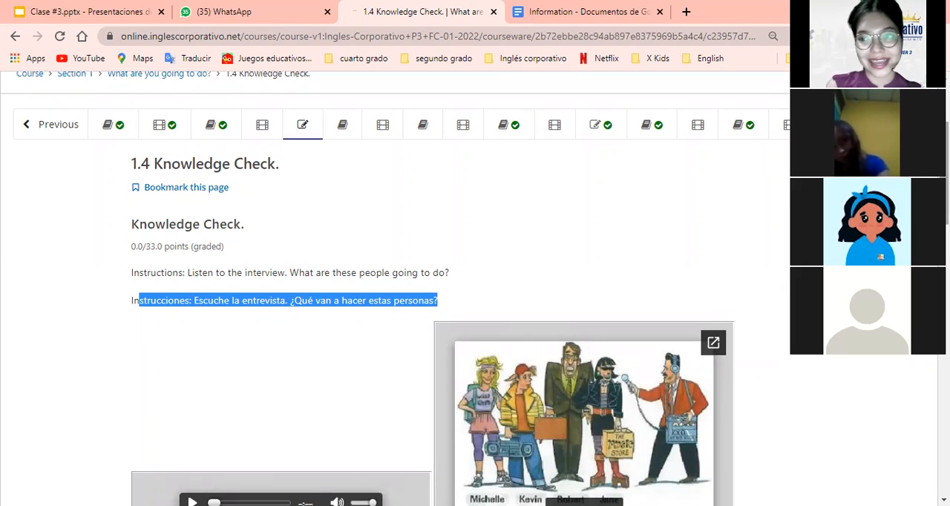
scroll("down", 3)
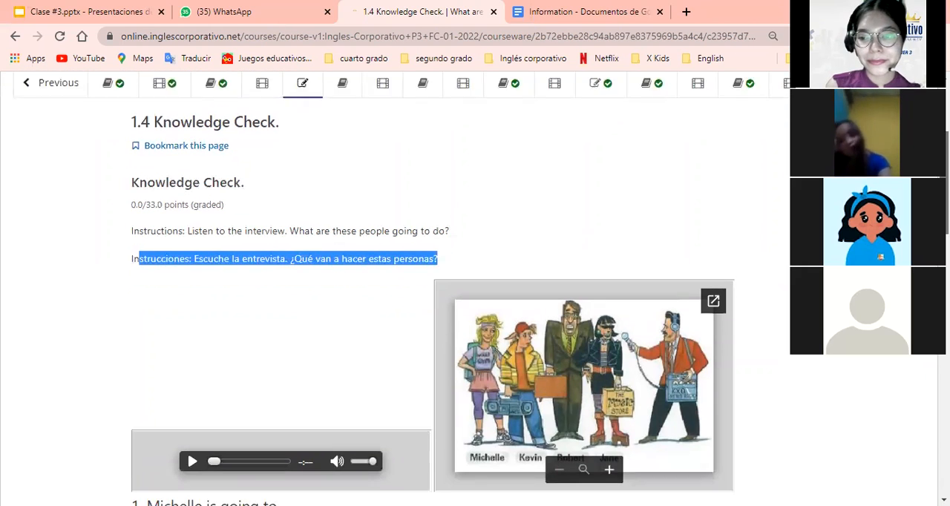
scroll("down", 3)
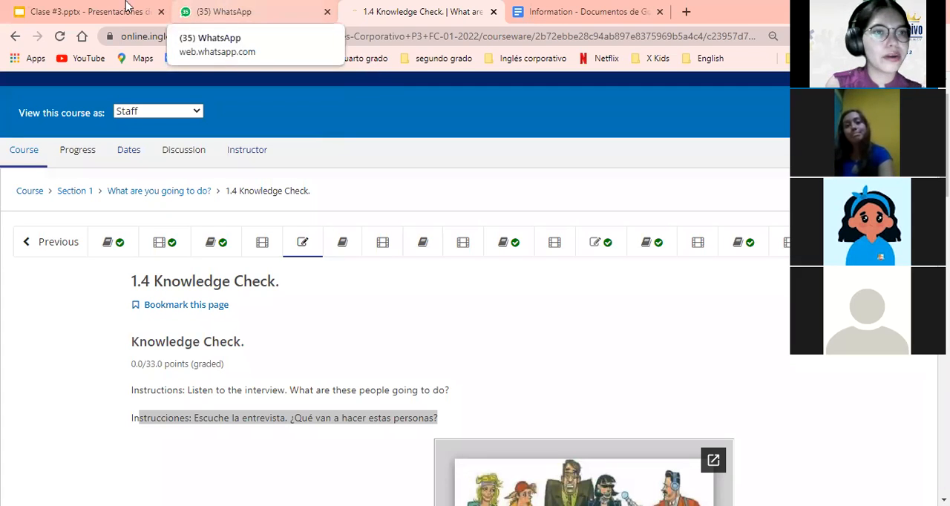
Step: Show the Clase #3 deck's 'Holidays in the USA' title slide and select its Class 3 text
left_click(89, 12)
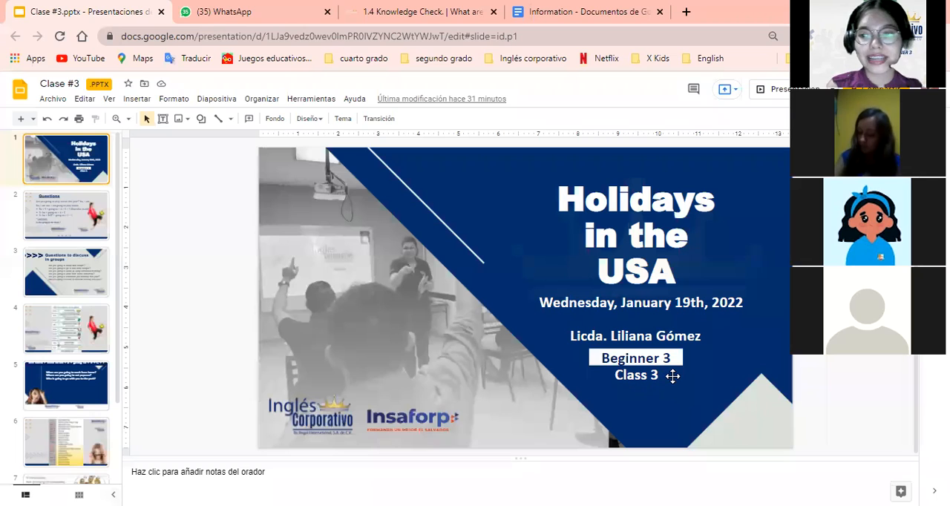
left_click(635, 374)
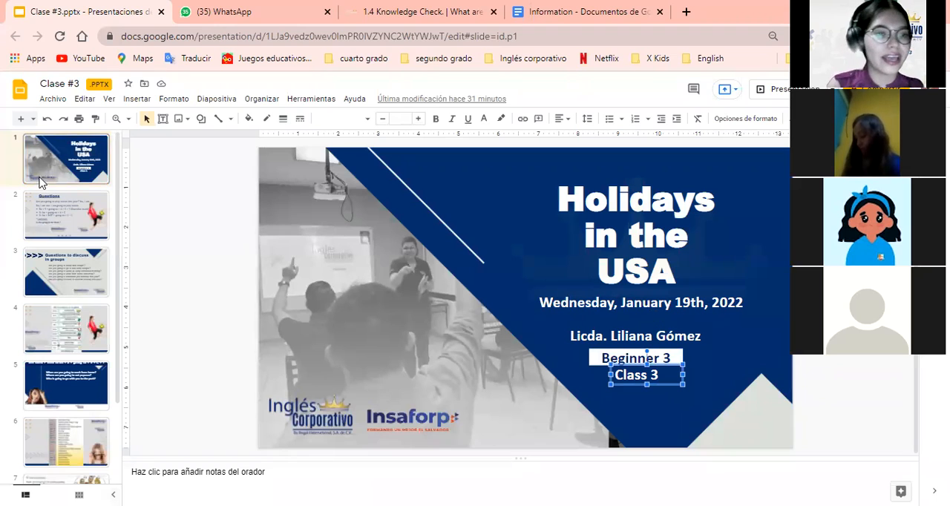
mouse_move(344, 248)
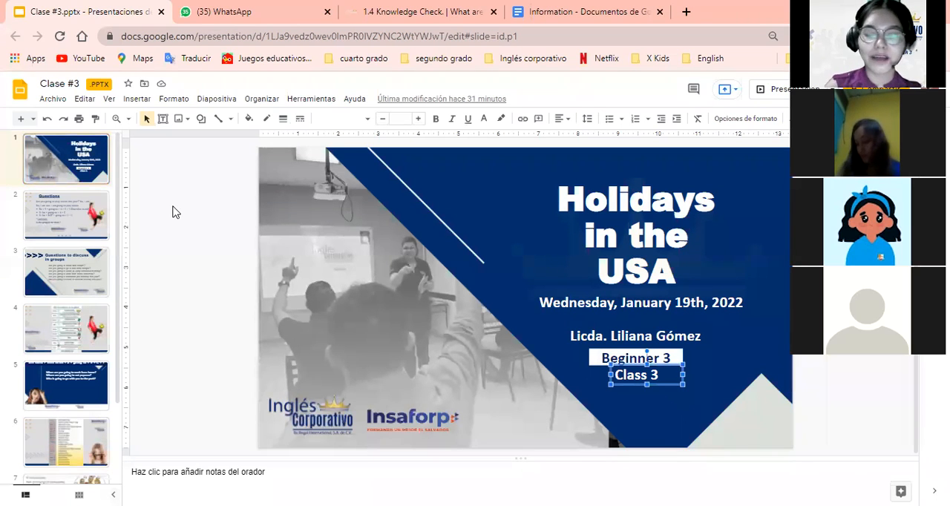
mouse_move(187, 243)
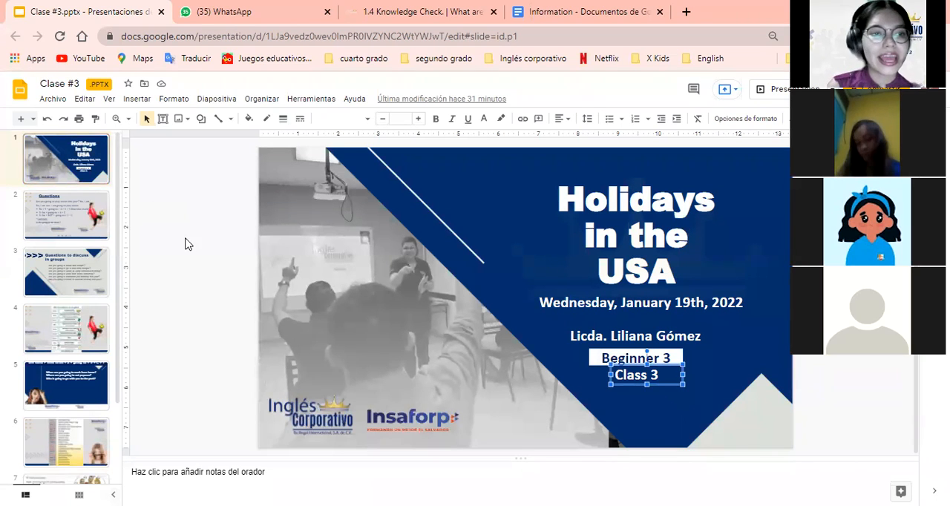
Step: On the Questions slide, add the example 'Is she going to be there?' under Examples and deselect
left_click(65, 214)
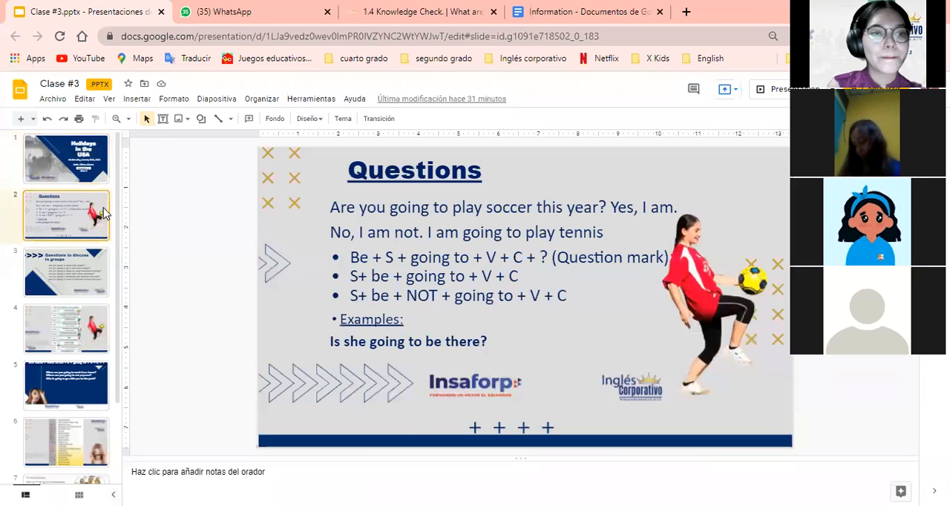
mouse_move(107, 192)
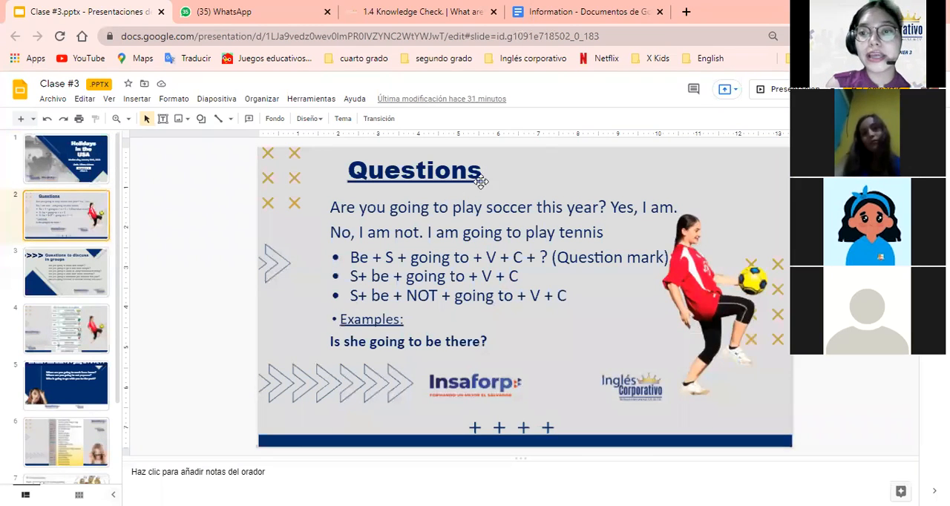
mouse_move(760, 149)
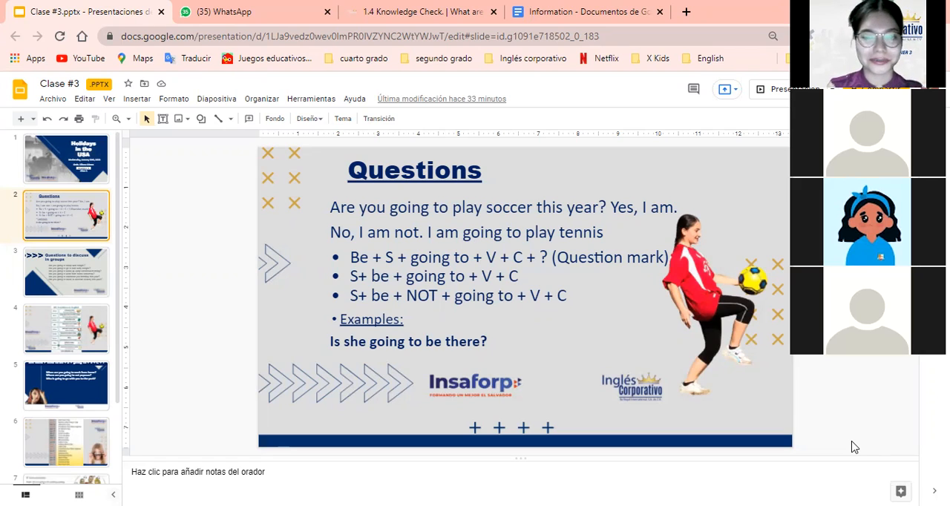
mouse_move(392, 437)
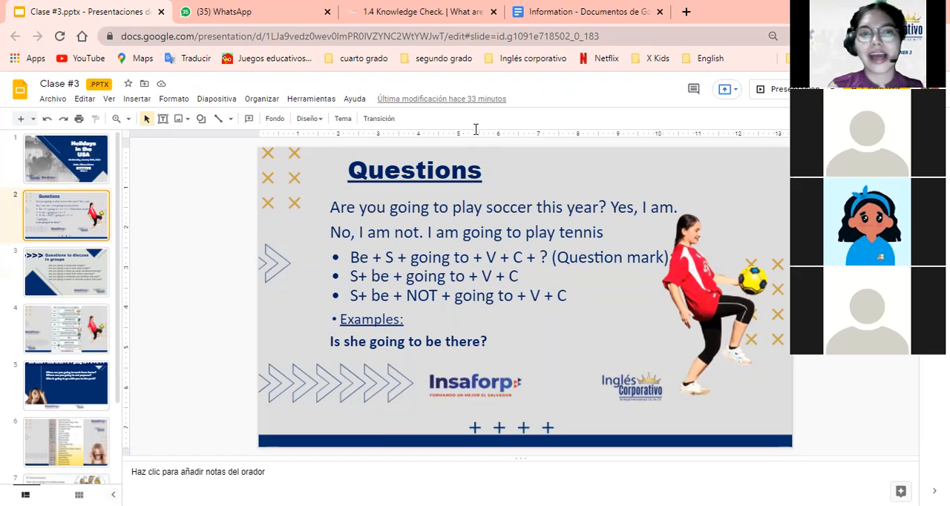
mouse_move(469, 248)
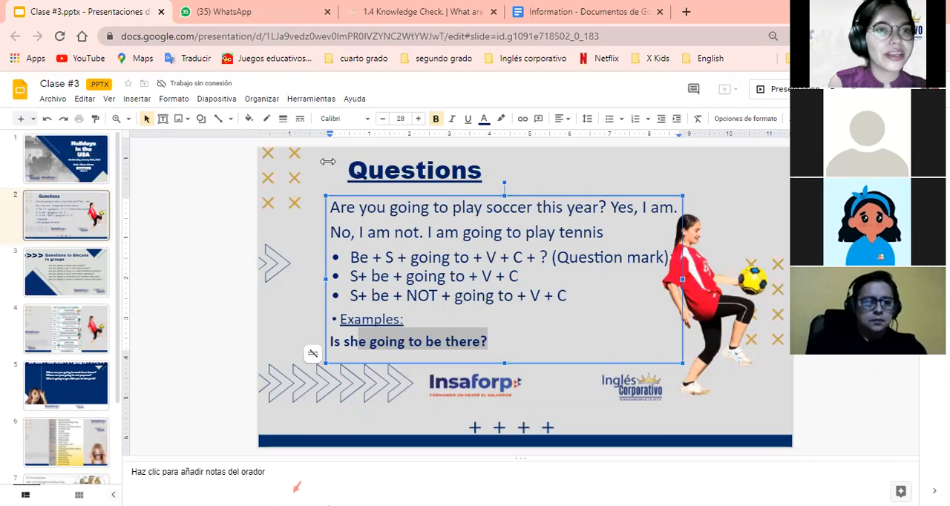
mouse_move(189, 183)
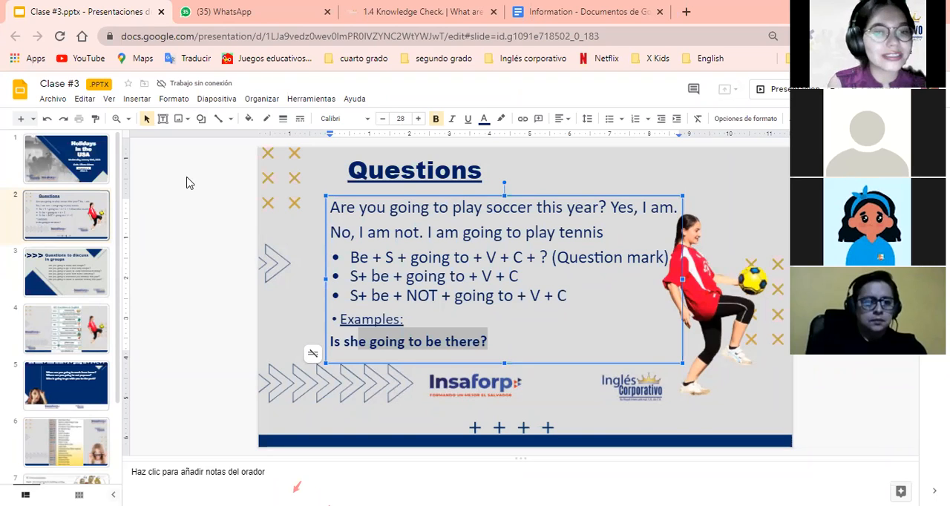
left_click(188, 181)
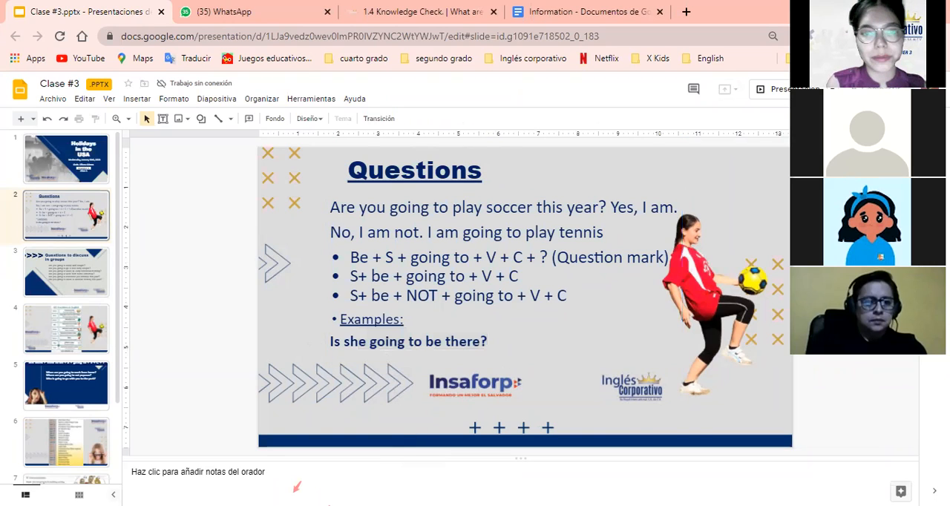